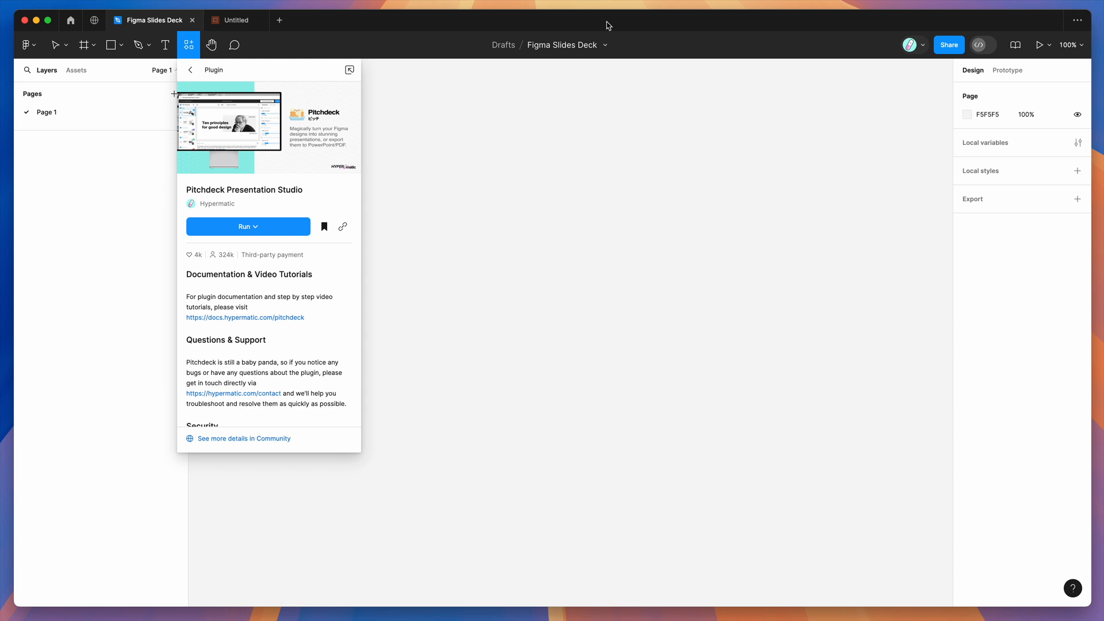
{"action": "mouse_move", "coordinate": [572, 25]}
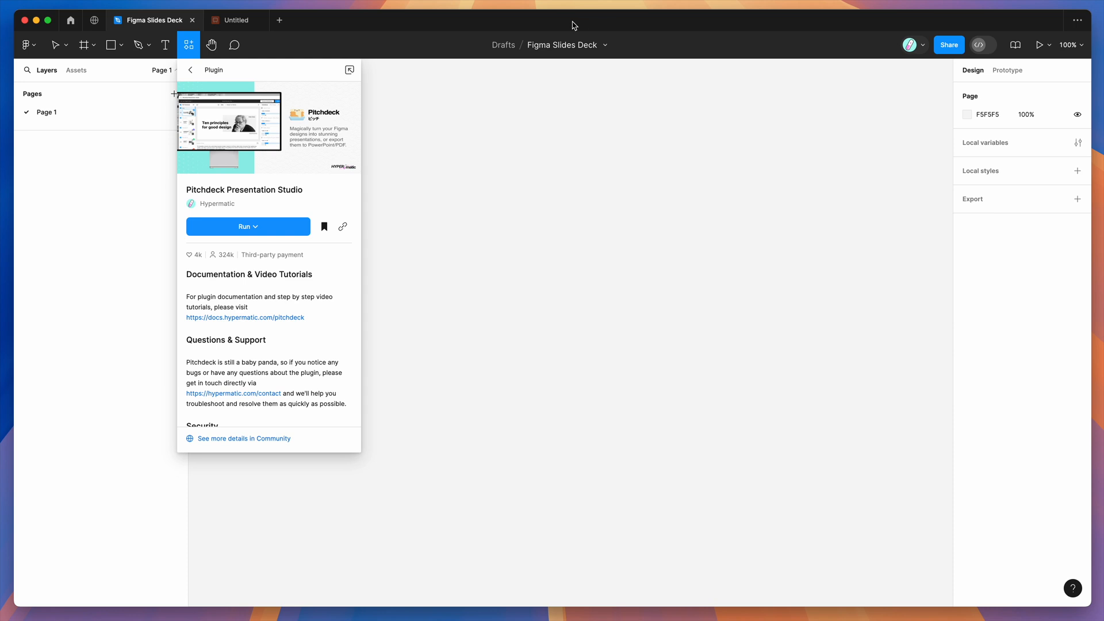
{"action": "mouse_move", "coordinate": [551, 25]}
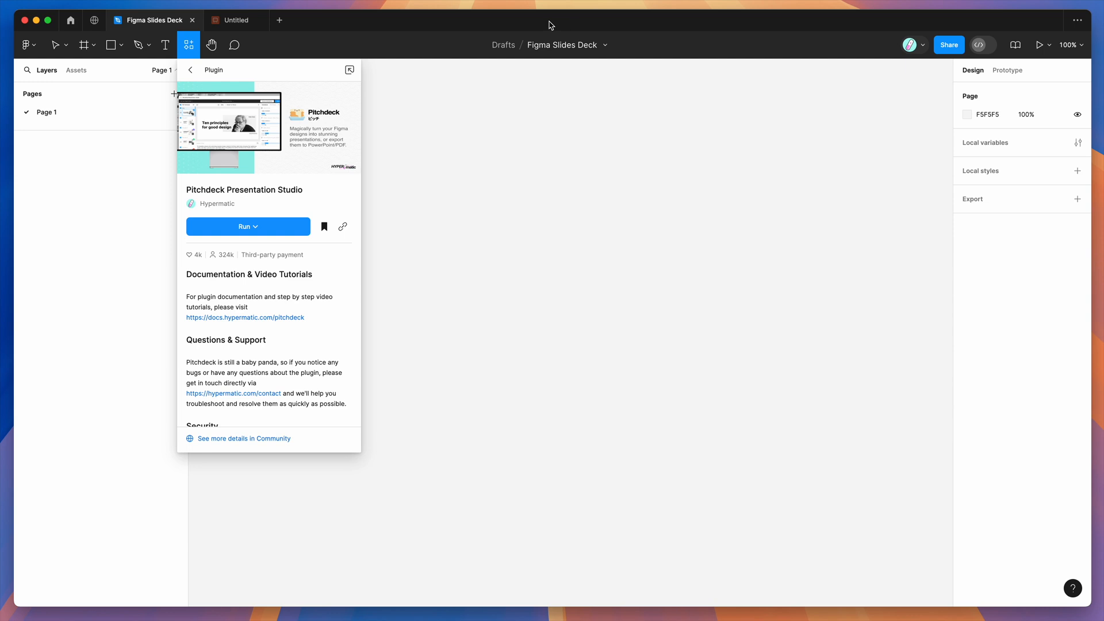
{"action": "mouse_move", "coordinate": [481, 24]}
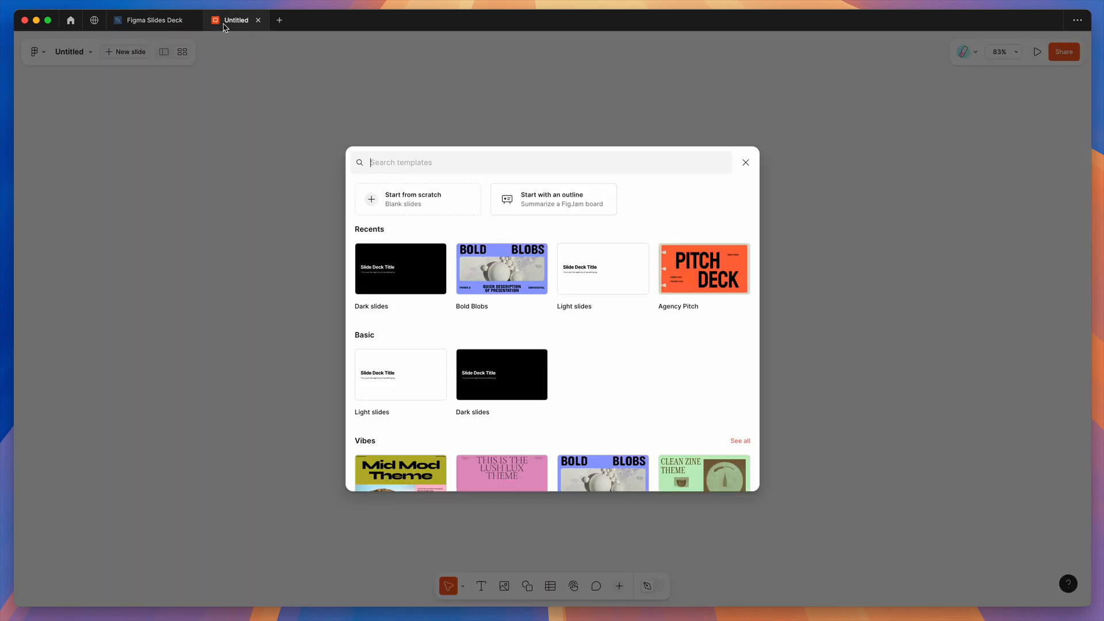
{"action": "mouse_move", "coordinate": [133, 22]}
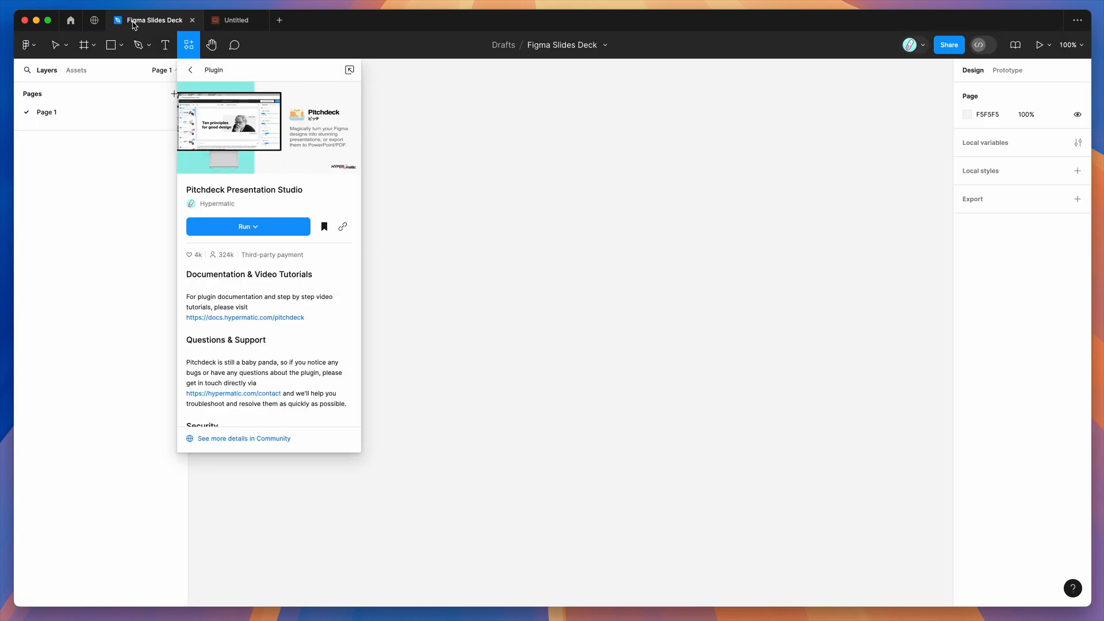
{"action": "mouse_move", "coordinate": [141, 28]}
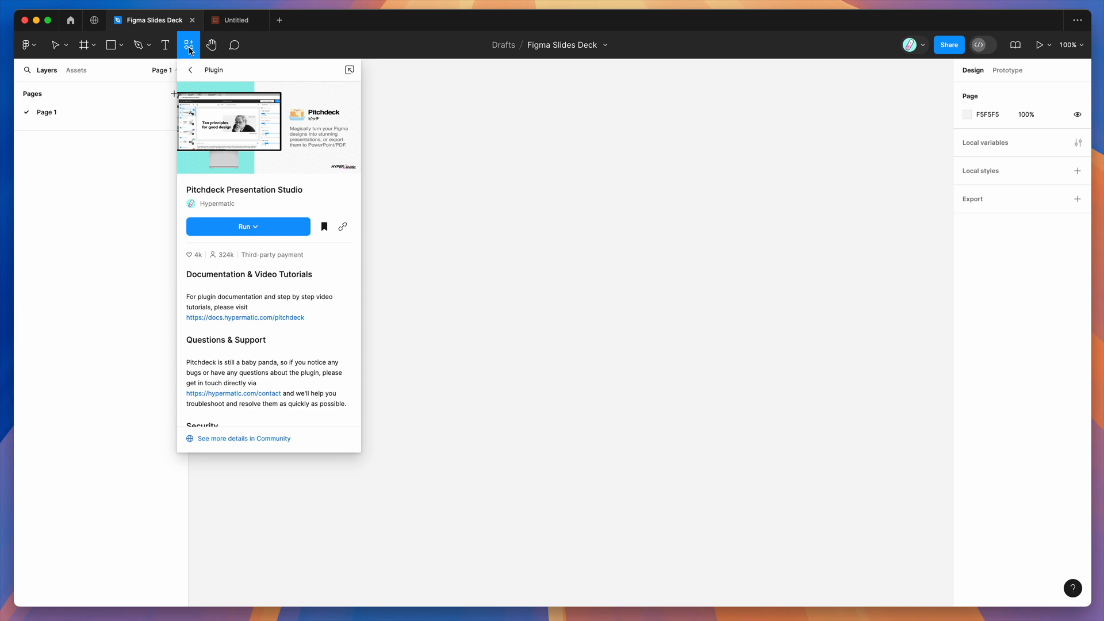
{"action": "mouse_move", "coordinate": [195, 195]}
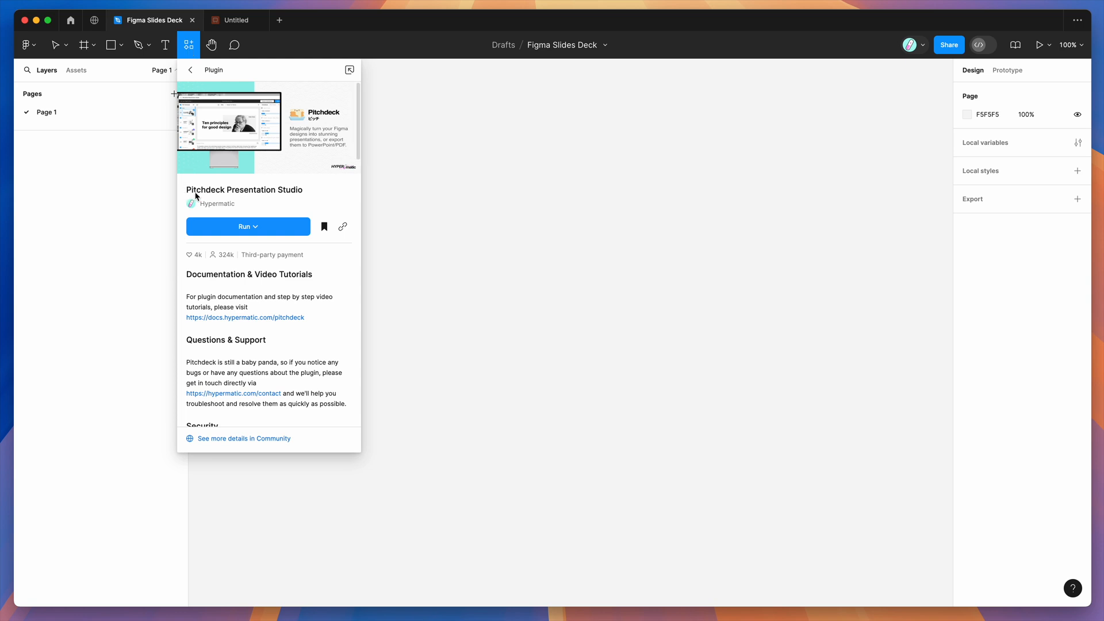
{"action": "mouse_move", "coordinate": [222, 196]}
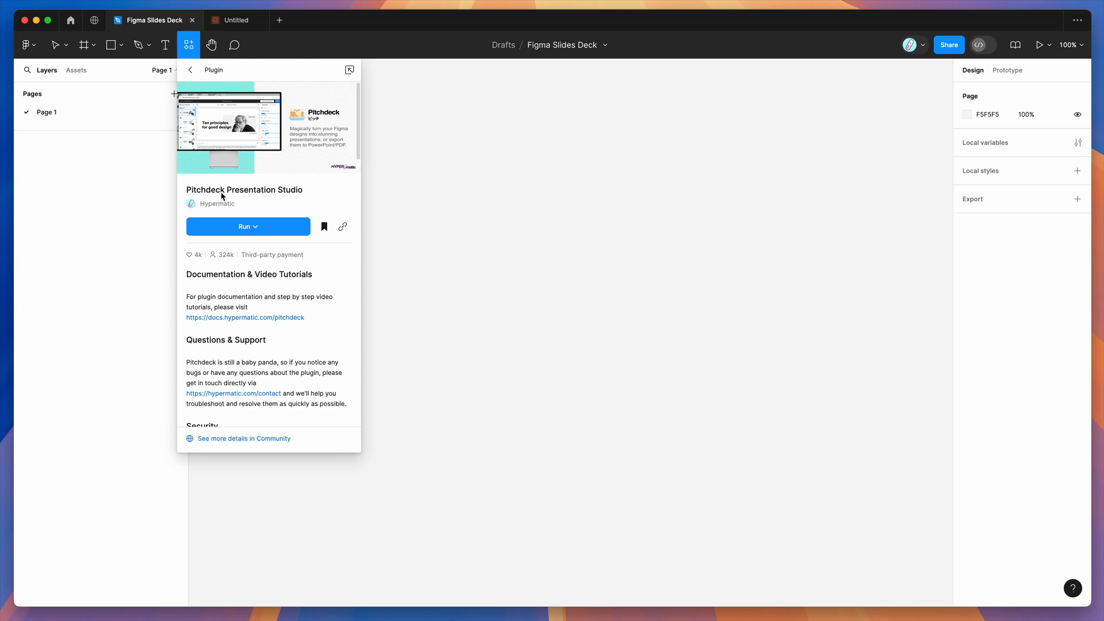
{"action": "mouse_move", "coordinate": [224, 196]}
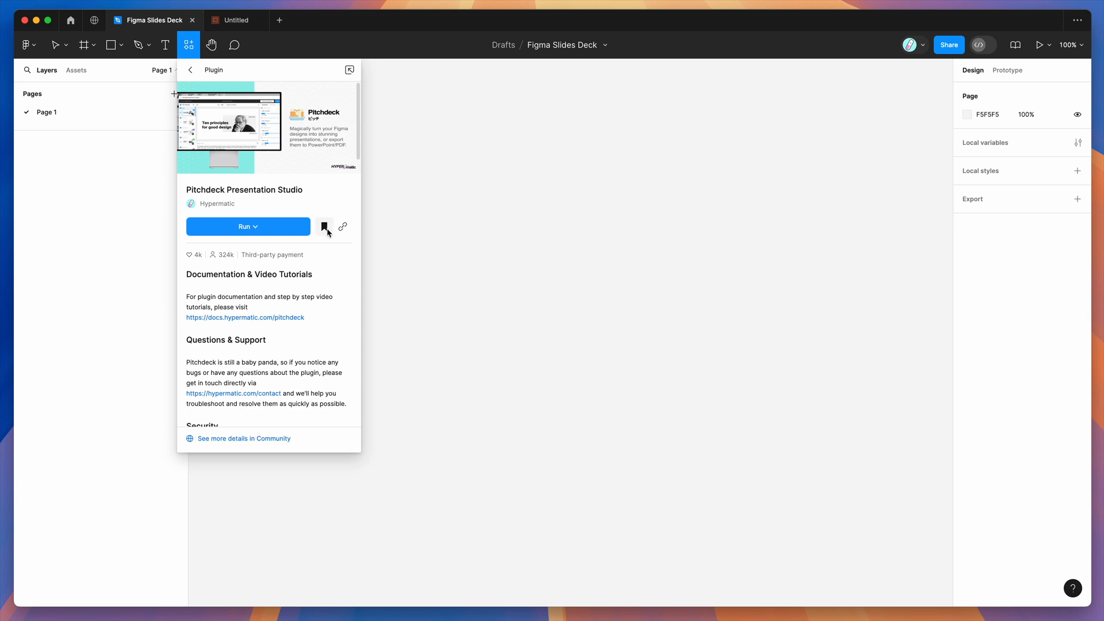
{"action": "mouse_move", "coordinate": [324, 226]}
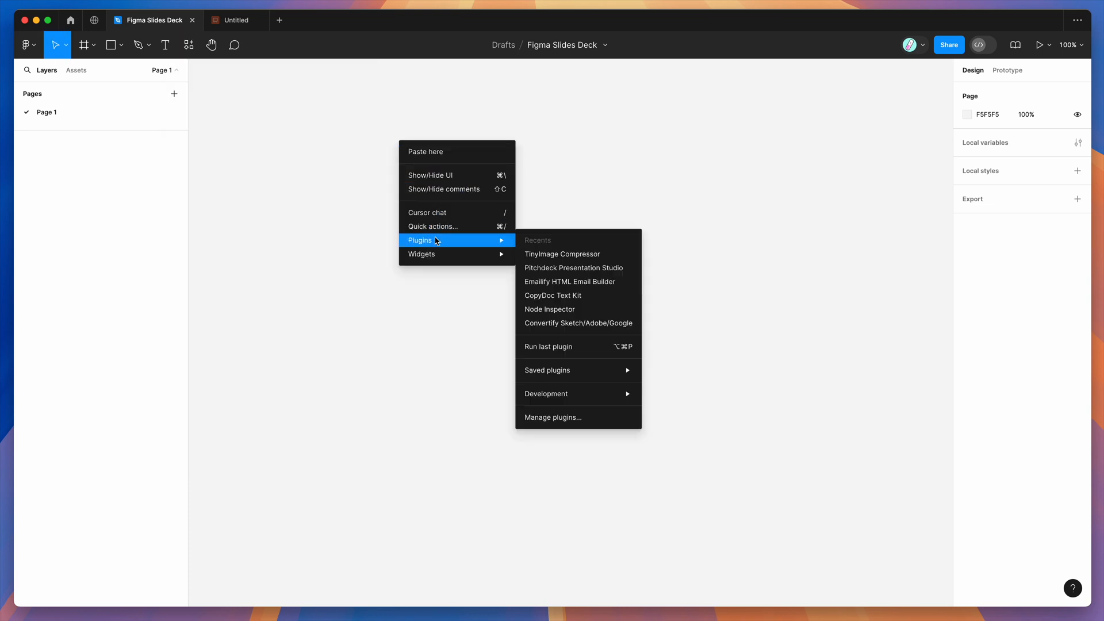
{"action": "mouse_move", "coordinate": [561, 375]}
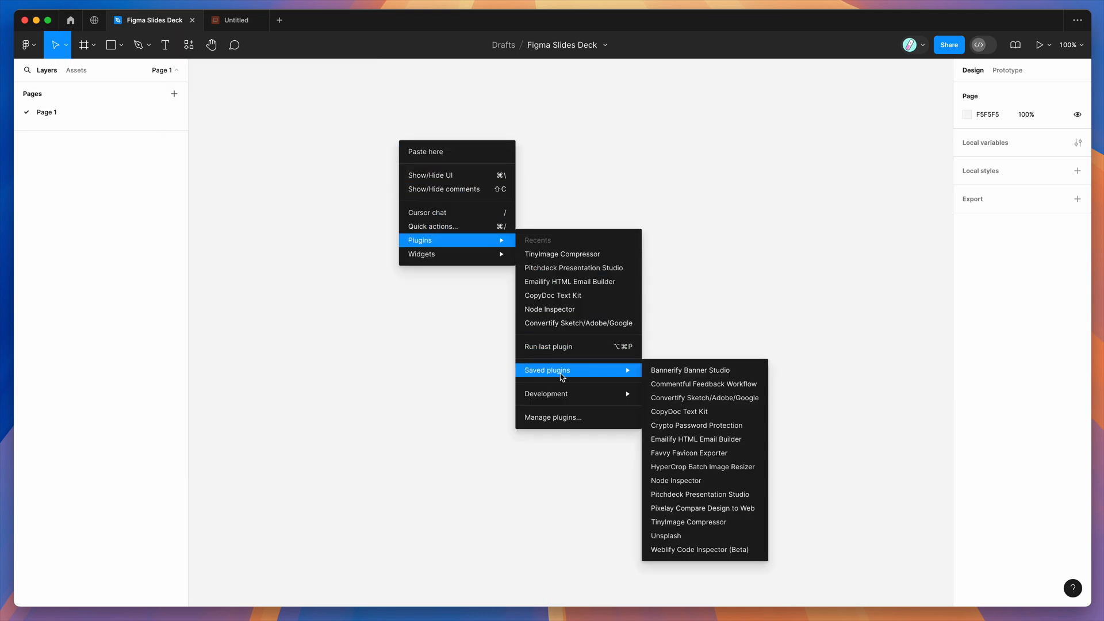
Step: Launch Pitchdeck Presentation Studio from the saved plugins, showing its starter layouts
{"action": "left_click", "coordinate": [700, 505]}
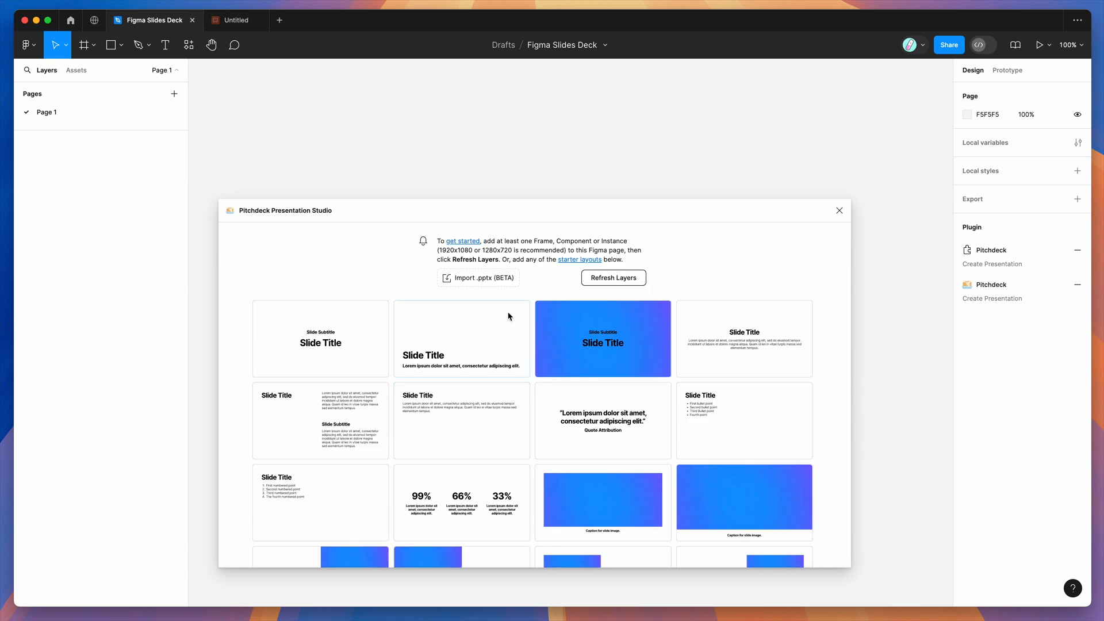
{"action": "mouse_move", "coordinate": [369, 239]}
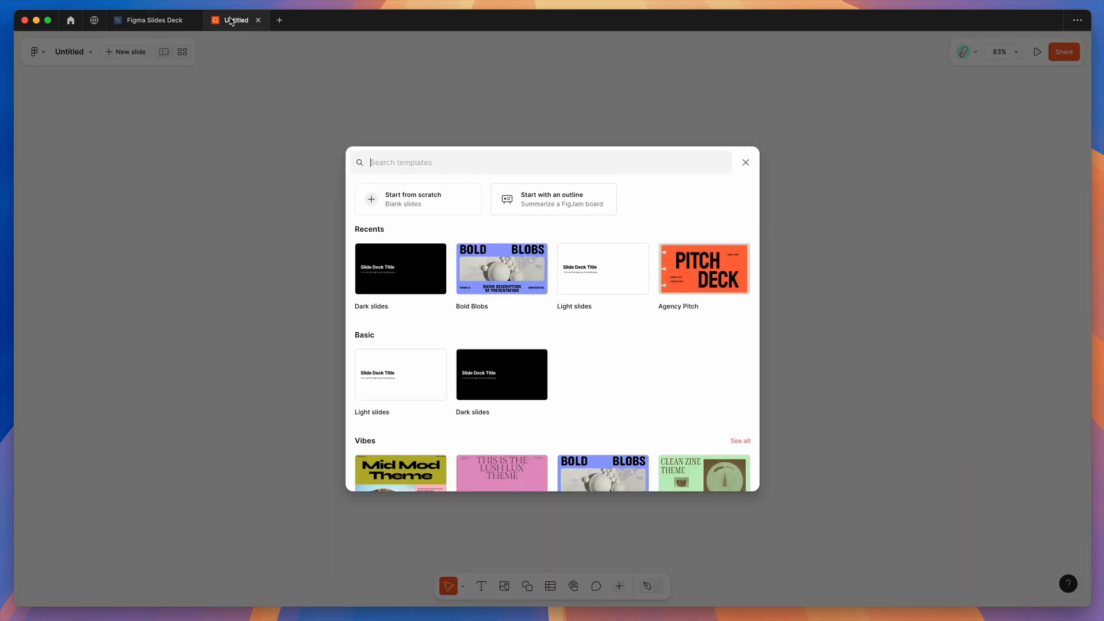
{"action": "mouse_move", "coordinate": [242, 33]}
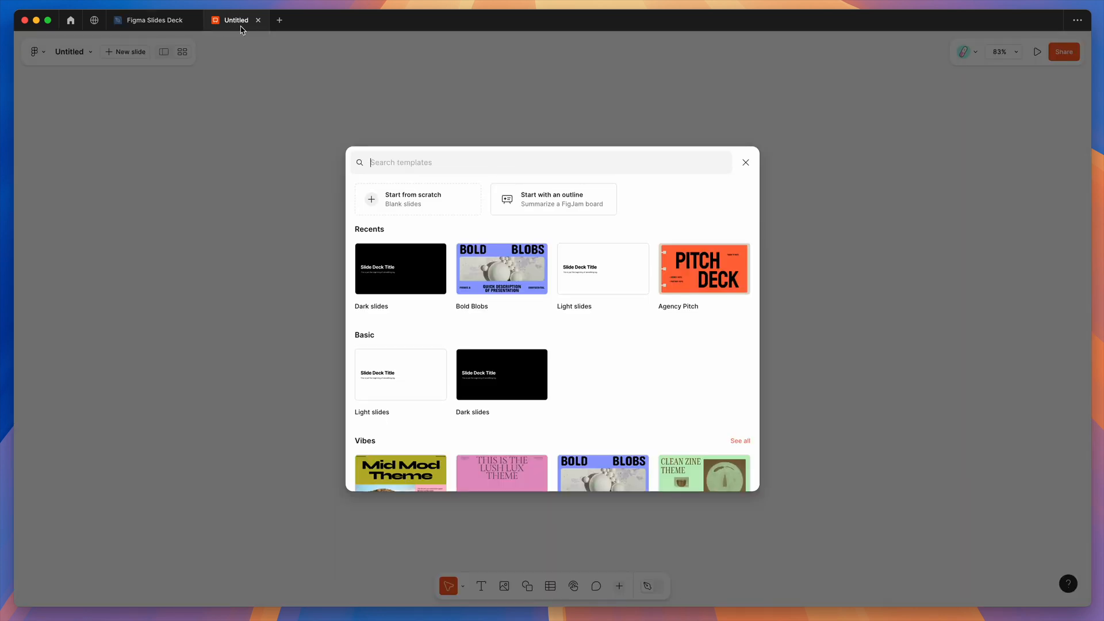
{"action": "mouse_move", "coordinate": [368, 268]}
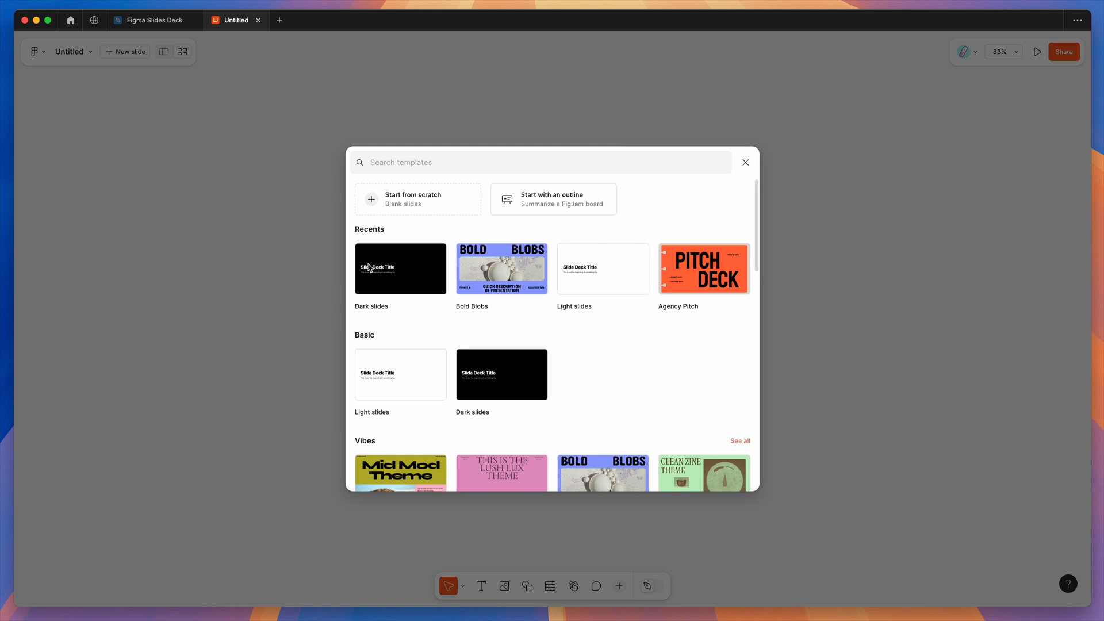
{"action": "mouse_move", "coordinate": [552, 260]}
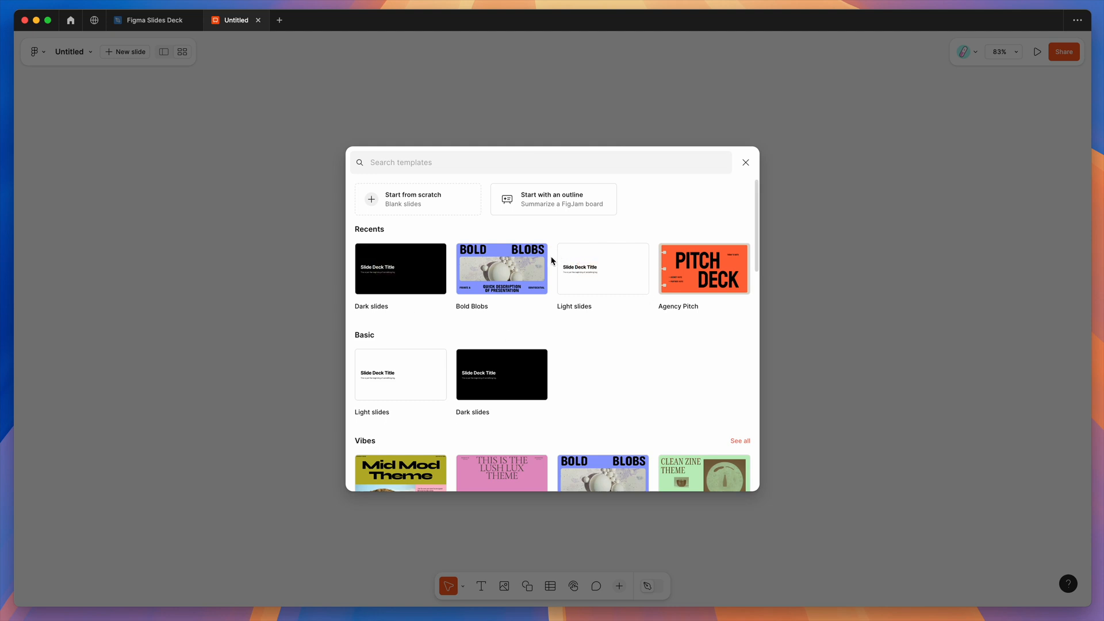
{"action": "mouse_move", "coordinate": [603, 274]}
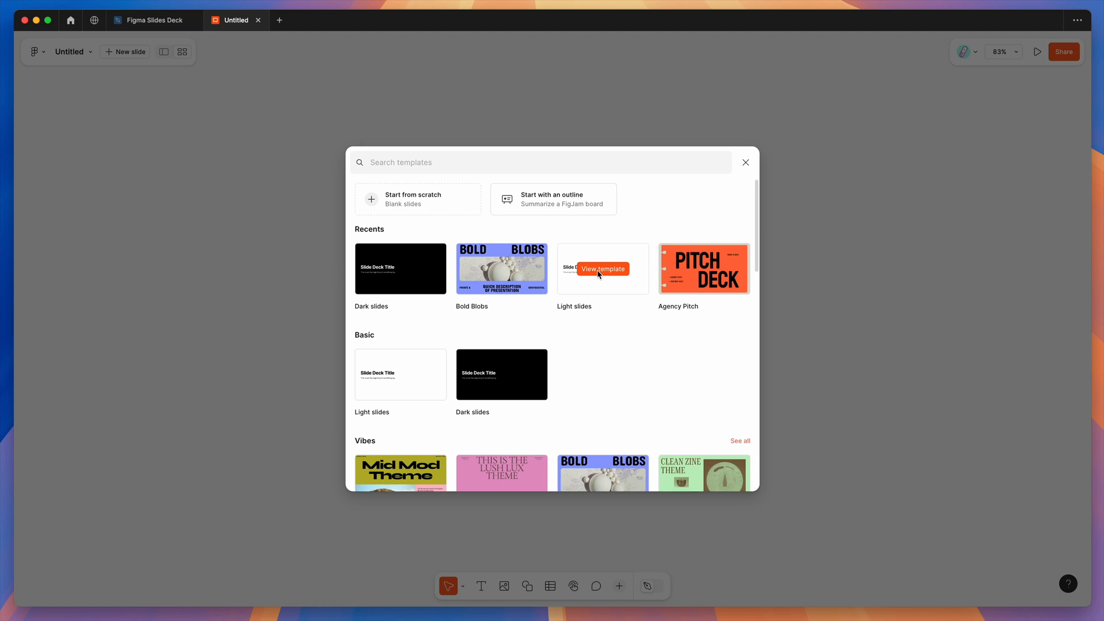
Step: Preview the Light slides template and add all of its slides to the untitled deck
{"action": "left_click", "coordinate": [603, 269]}
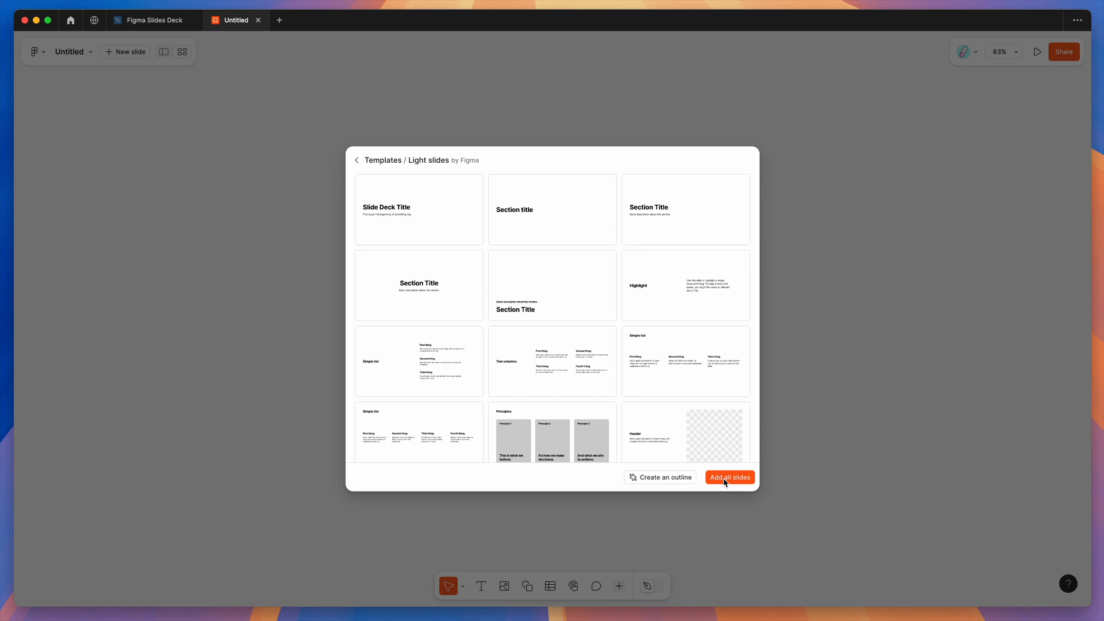
{"action": "left_click", "coordinate": [729, 477]}
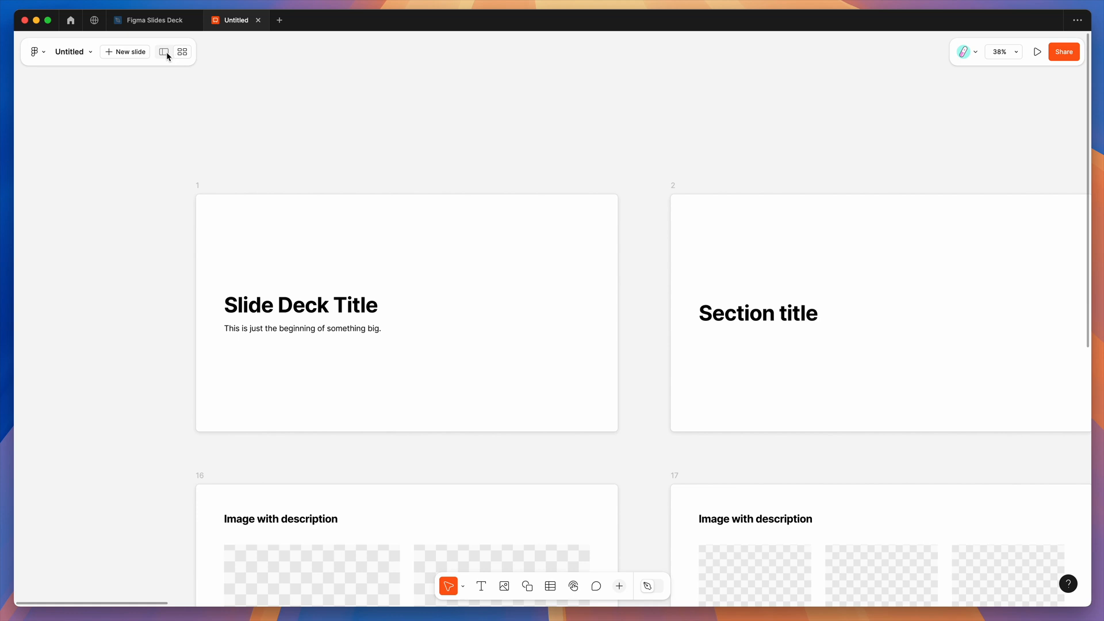
Step: Toggle from single-slide editing to the grid overview of all 42 slides
{"action": "left_click", "coordinate": [166, 52]}
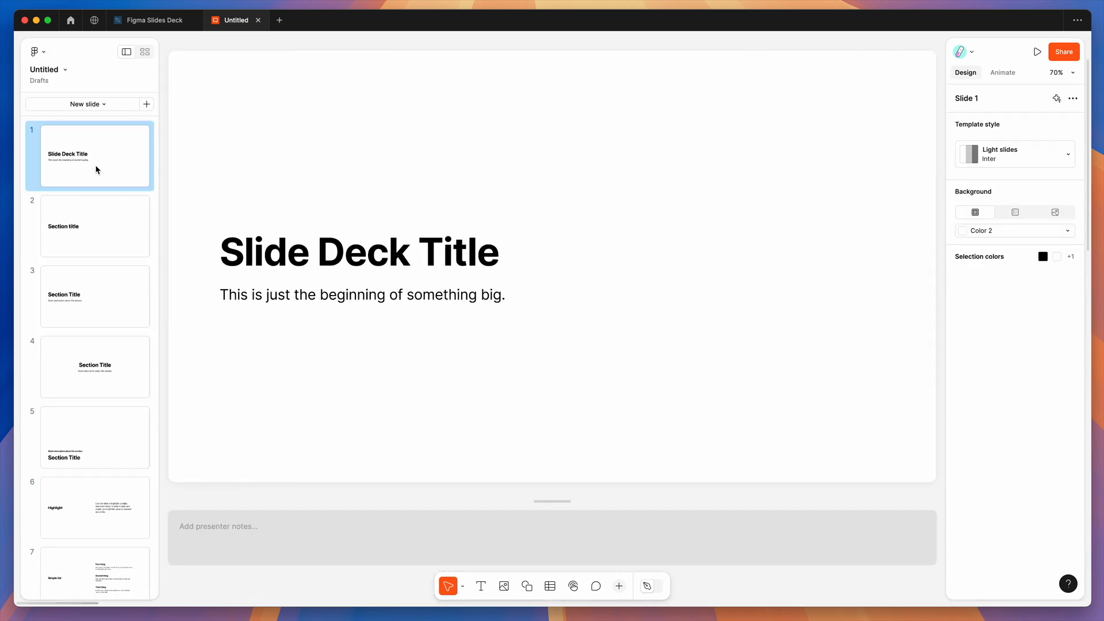
{"action": "mouse_move", "coordinate": [113, 166]}
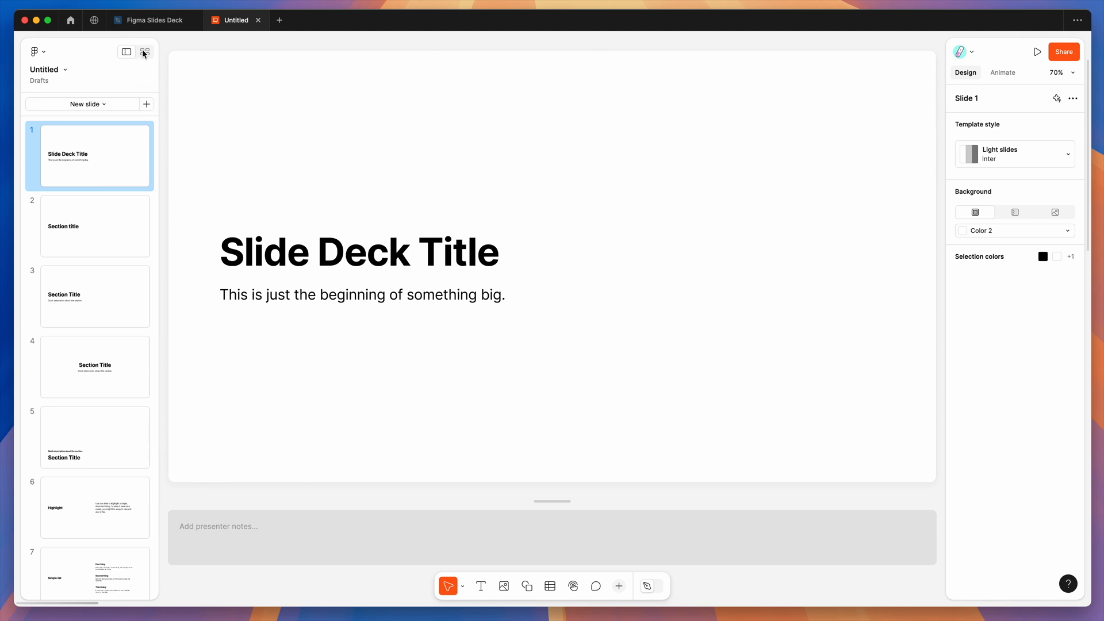
{"action": "mouse_move", "coordinate": [145, 52]}
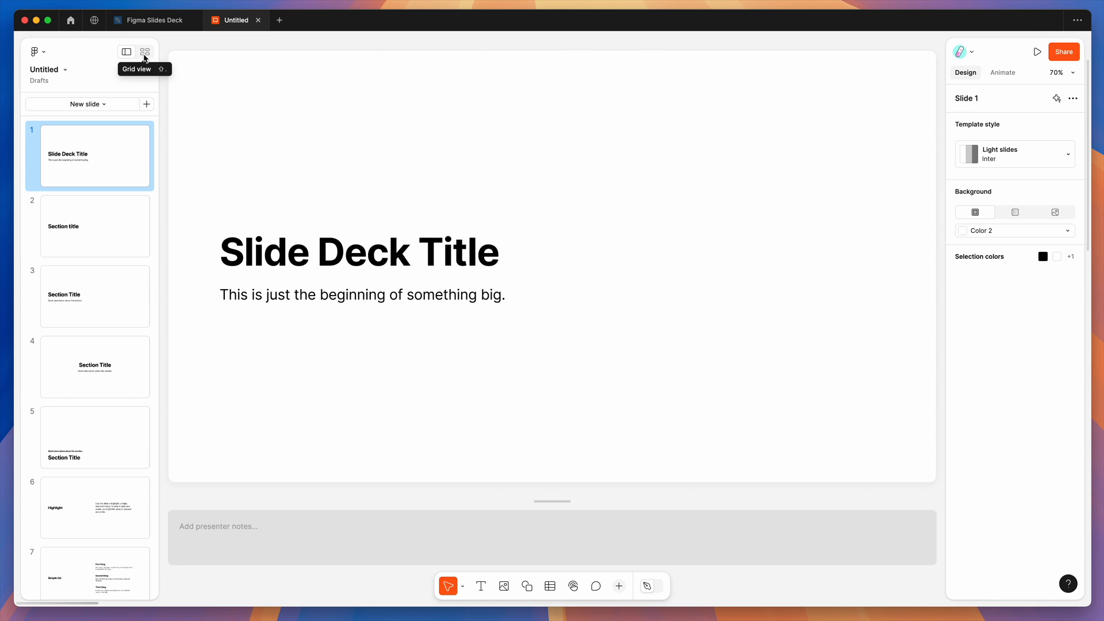
{"action": "left_click", "coordinate": [144, 52]}
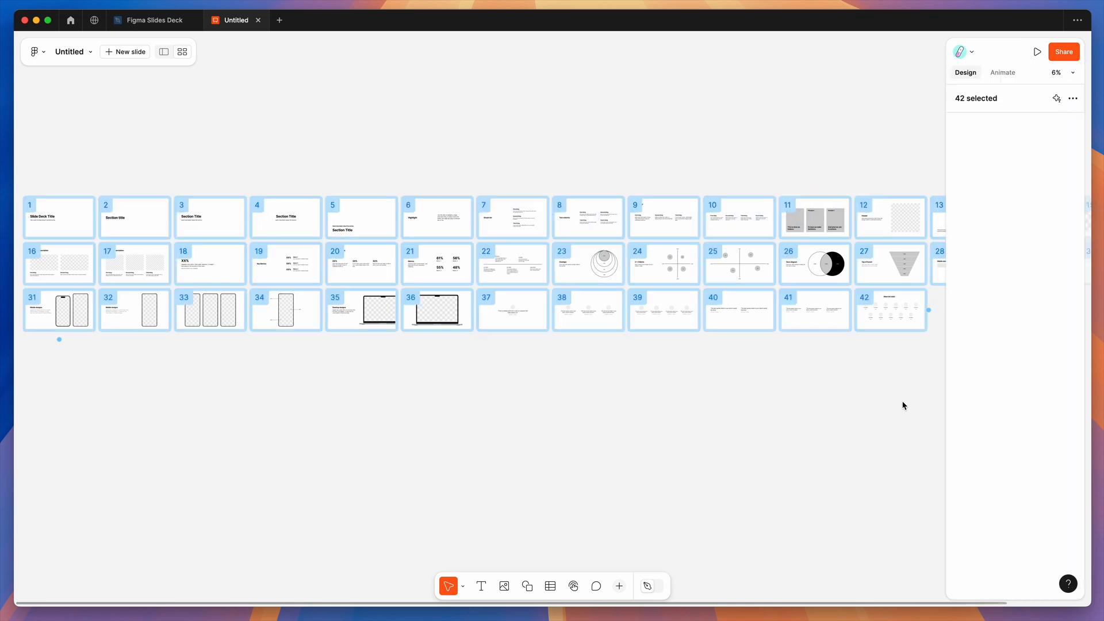
Step: Select slides 1–12 in the grid and bring up their context menu to copy them
{"action": "left_click", "coordinate": [595, 159]}
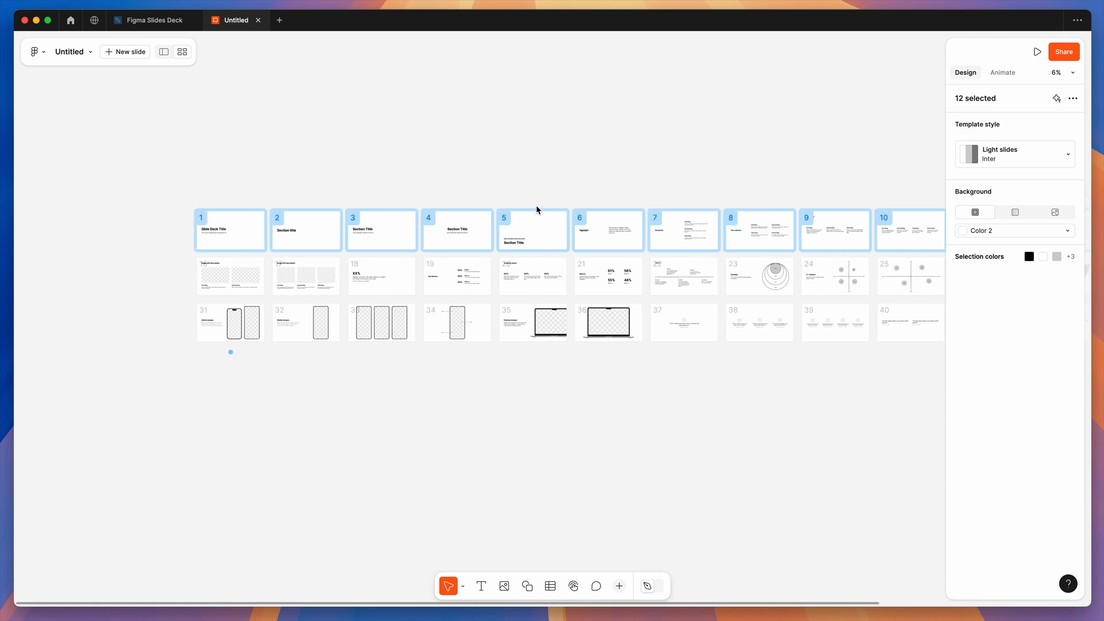
{"action": "right_click", "coordinate": [520, 230]}
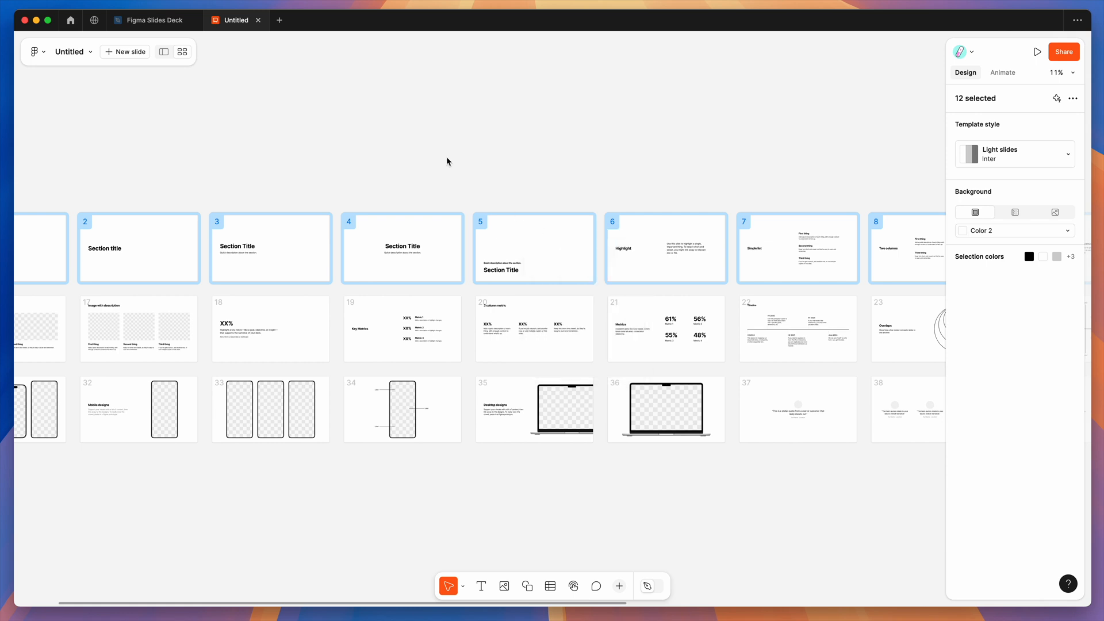
{"action": "mouse_move", "coordinate": [143, 22]}
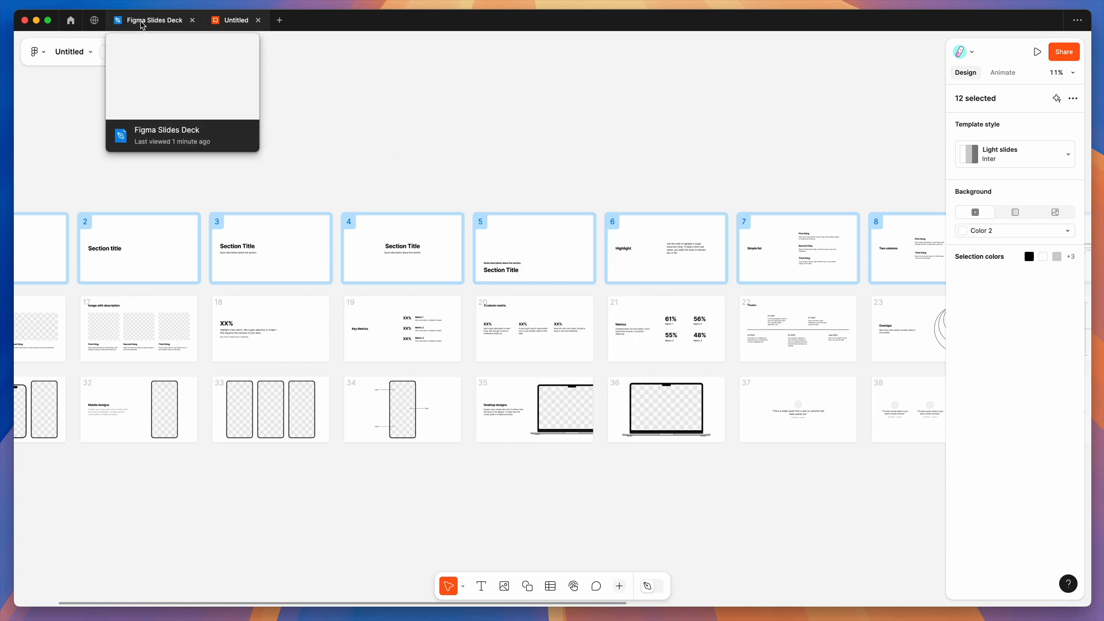
Step: Paste the twelve copied slides as frames onto the Figma Slides Deck canvas
{"action": "left_click", "coordinate": [151, 19]}
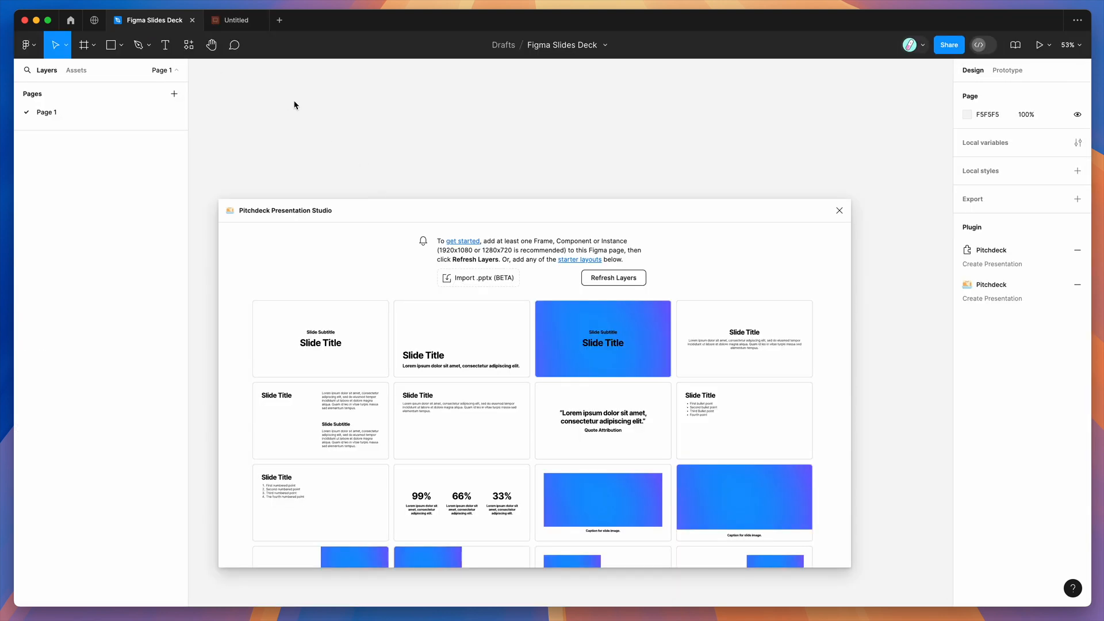
{"action": "mouse_move", "coordinate": [240, 96]}
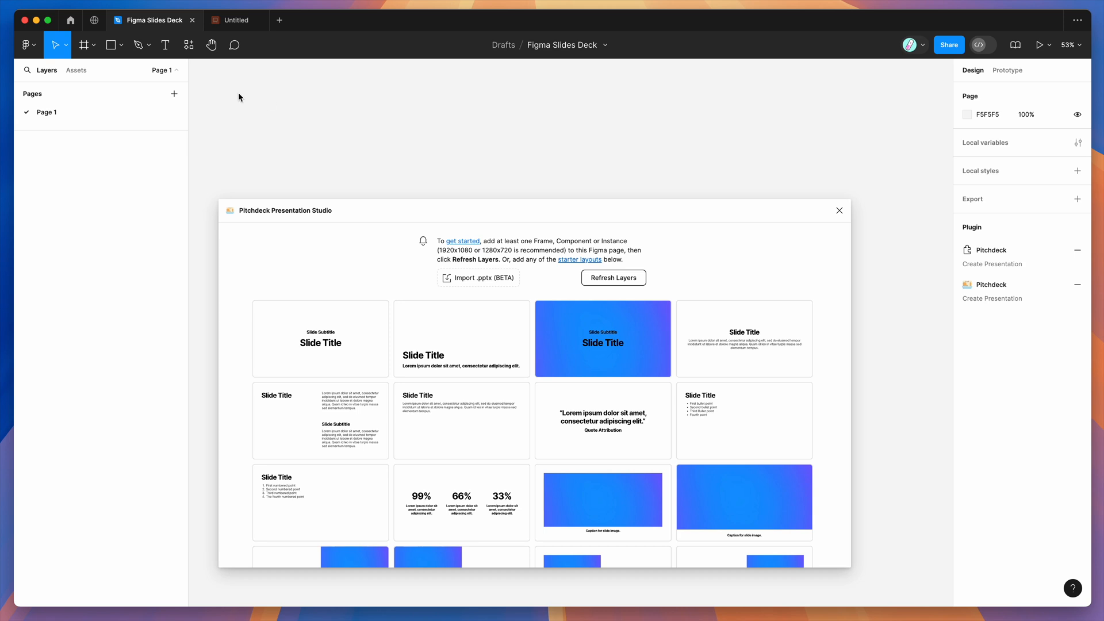
{"action": "right_click", "coordinate": [240, 96]}
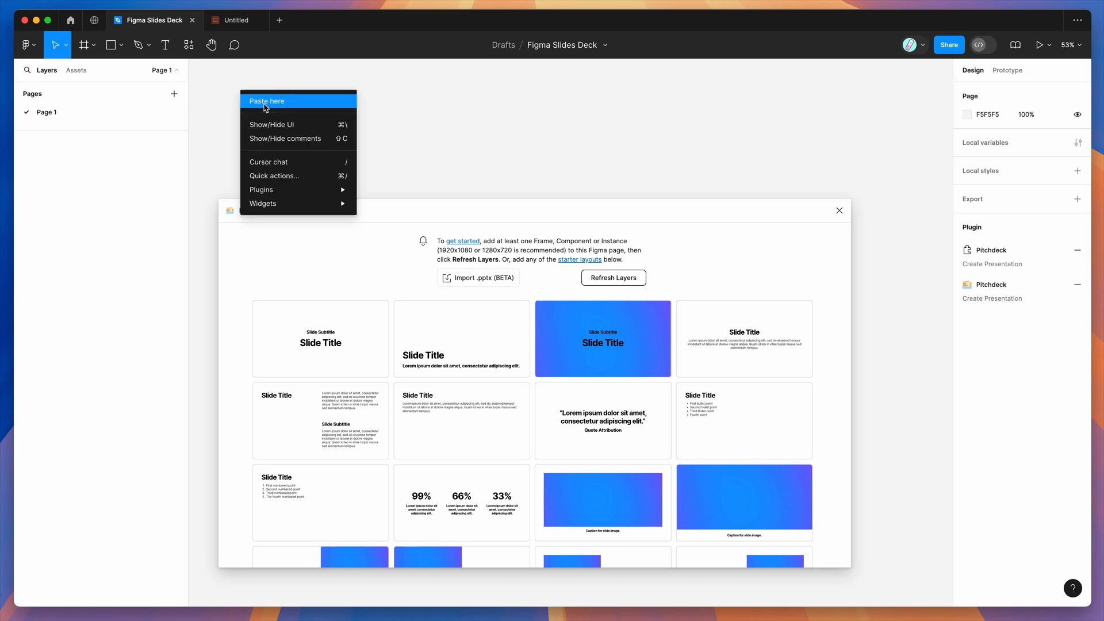
{"action": "left_click", "coordinate": [267, 101]}
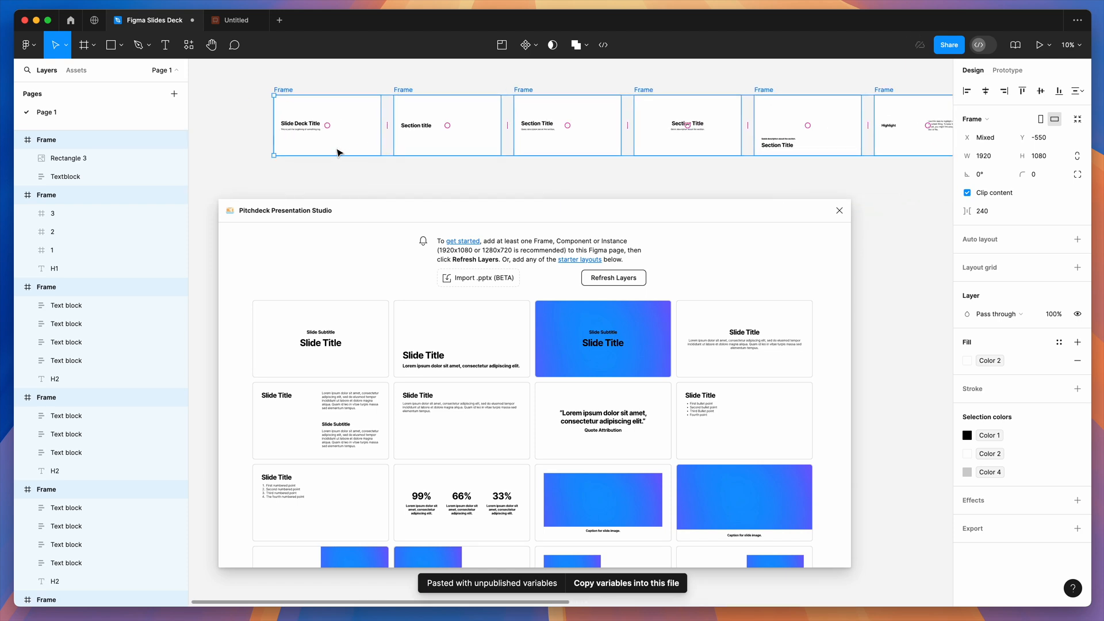
{"action": "left_click", "coordinate": [235, 20]}
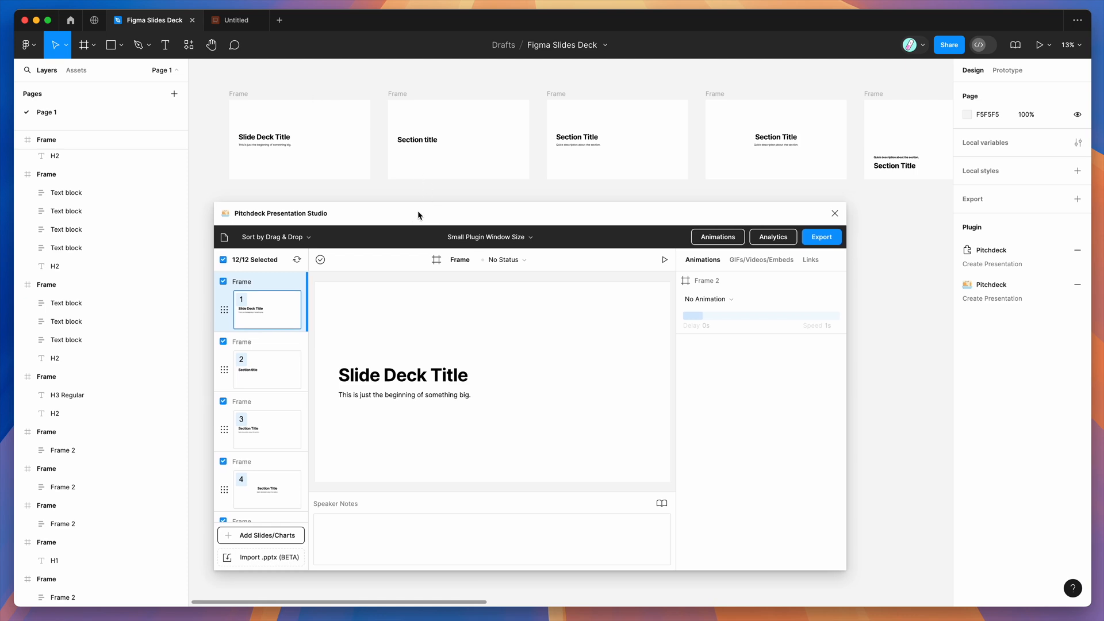
{"action": "mouse_move", "coordinate": [598, 282]}
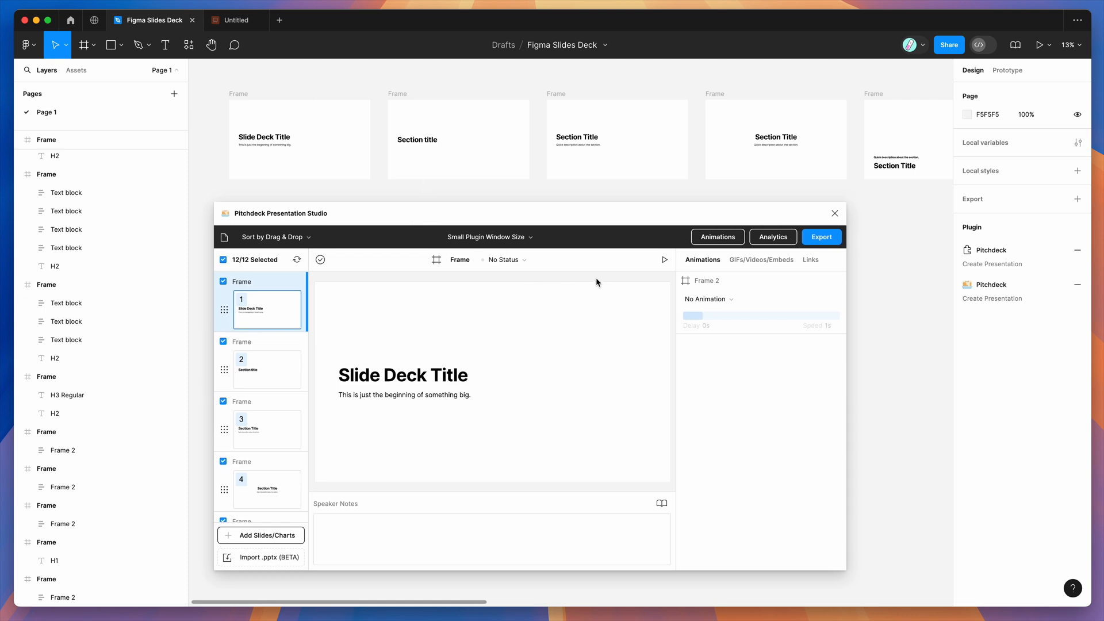
{"action": "mouse_move", "coordinate": [606, 283]}
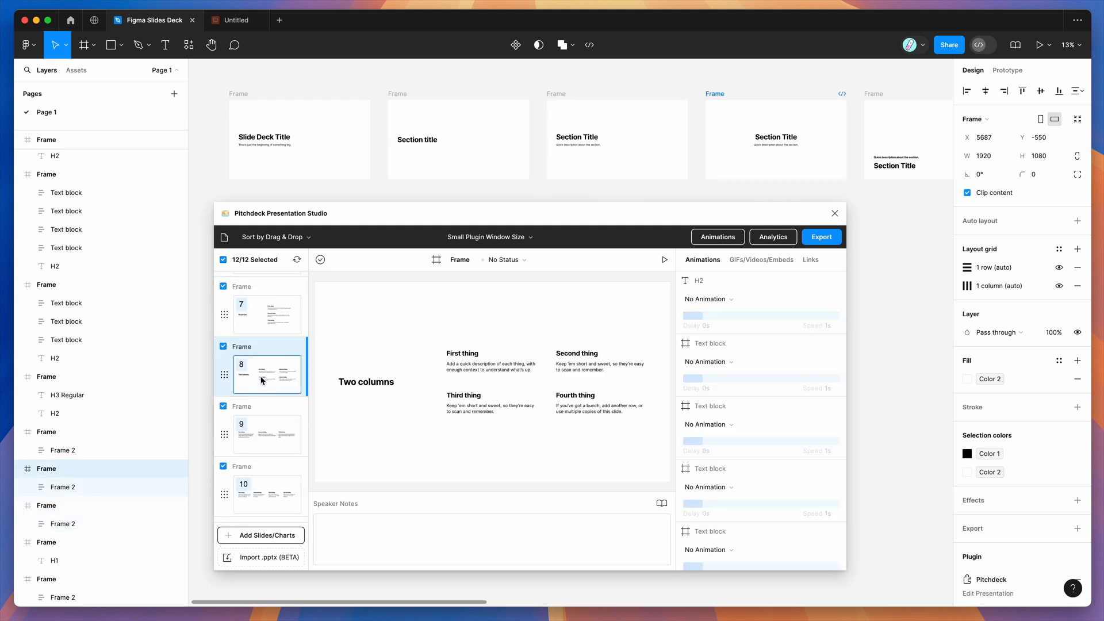
{"action": "left_click", "coordinate": [267, 434]}
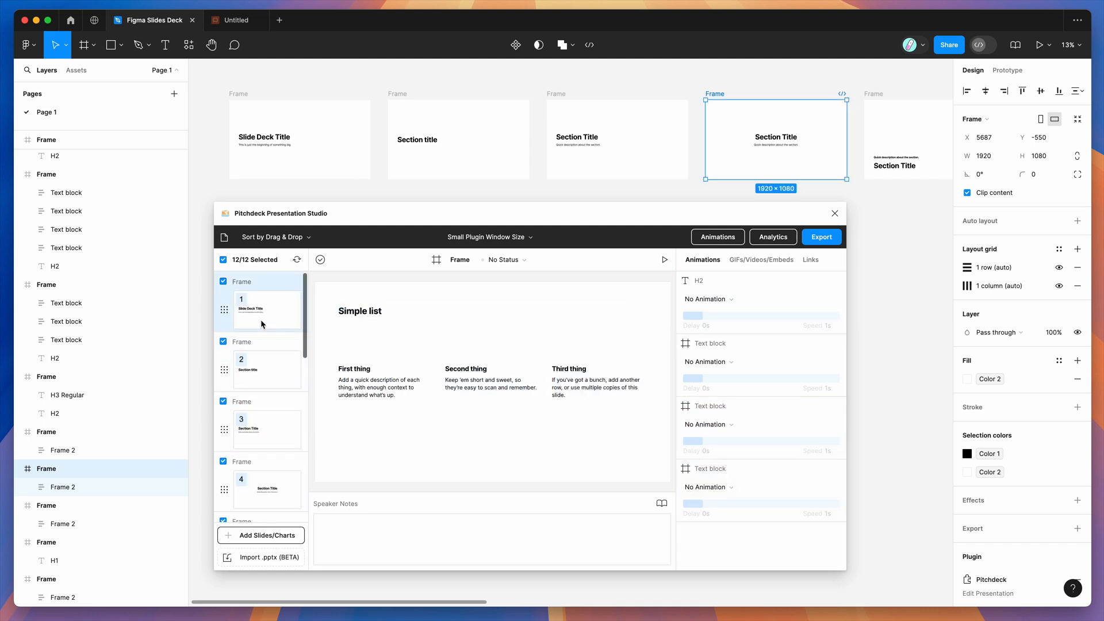
{"action": "left_click", "coordinate": [267, 311]}
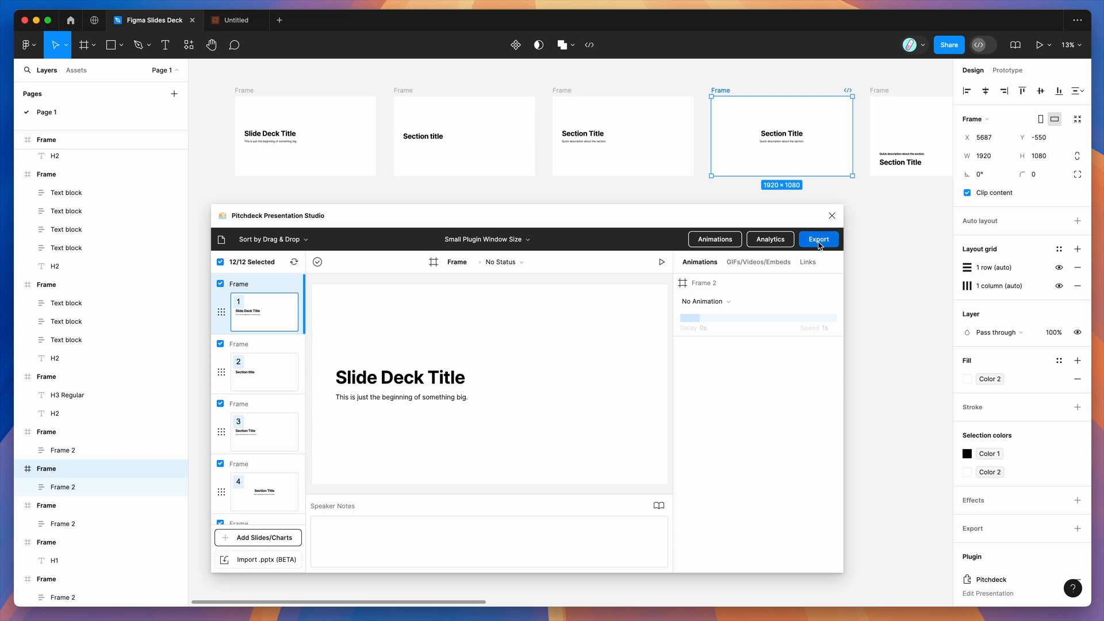
Step: Set export to Keynote (.pptx) with image downsizing and compression turned off
{"action": "left_click", "coordinate": [819, 239]}
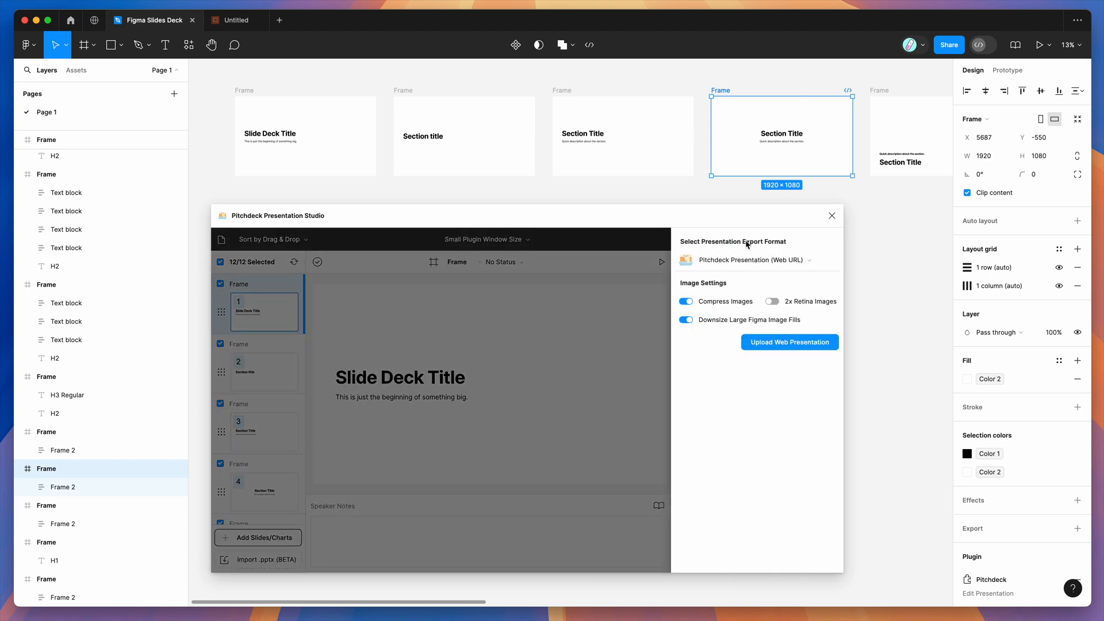
{"action": "left_click", "coordinate": [757, 260]}
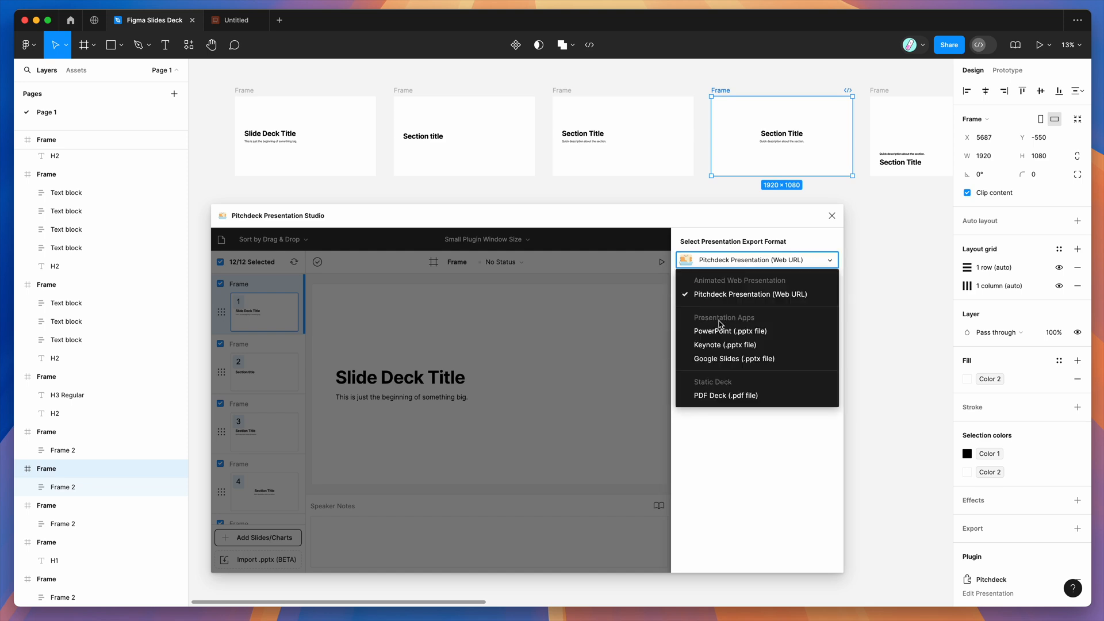
{"action": "mouse_move", "coordinate": [712, 347]}
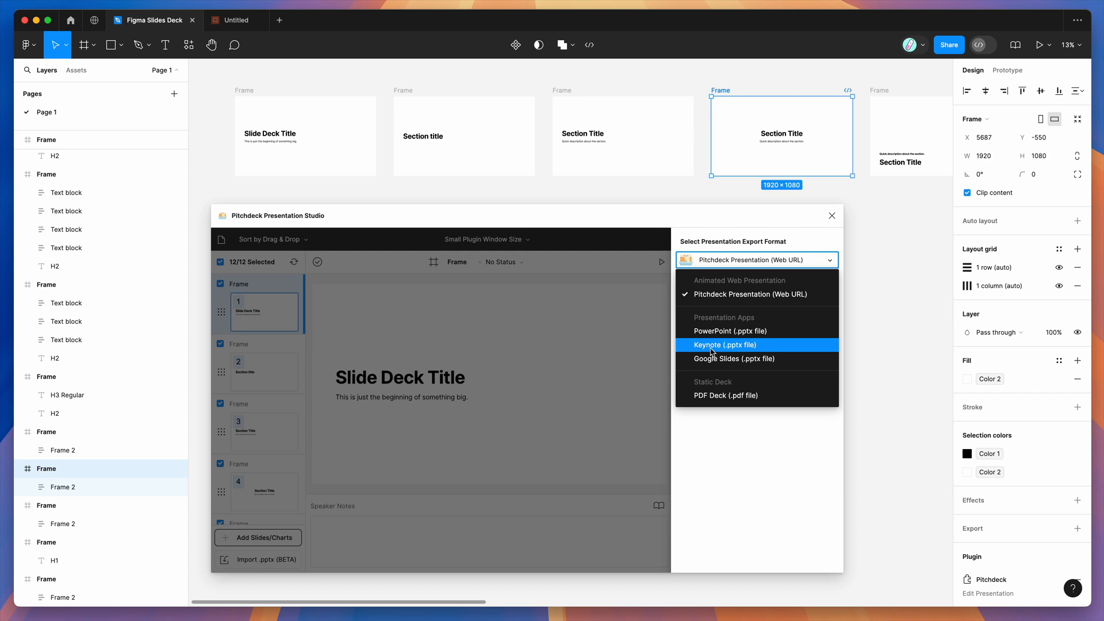
{"action": "left_click", "coordinate": [725, 345]}
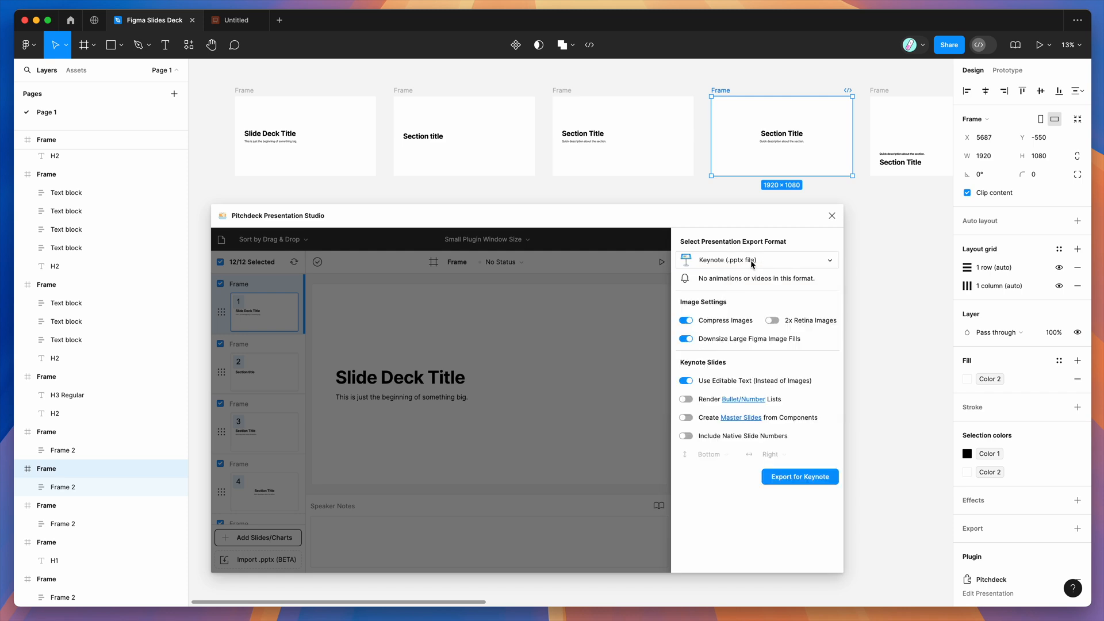
{"action": "mouse_move", "coordinate": [743, 264]}
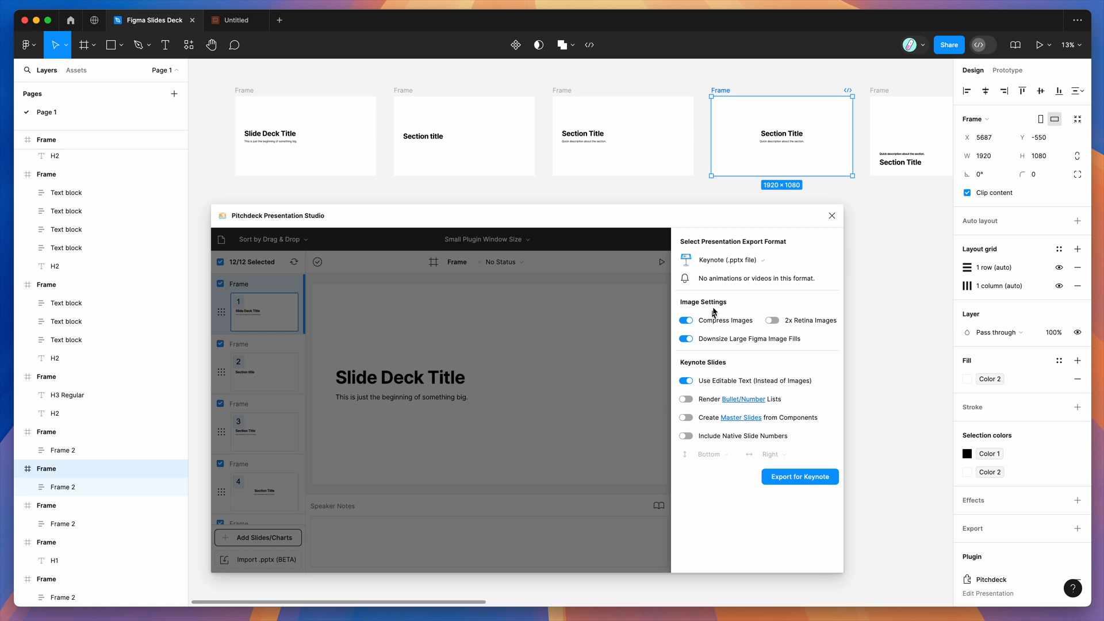
{"action": "left_click", "coordinate": [685, 338]}
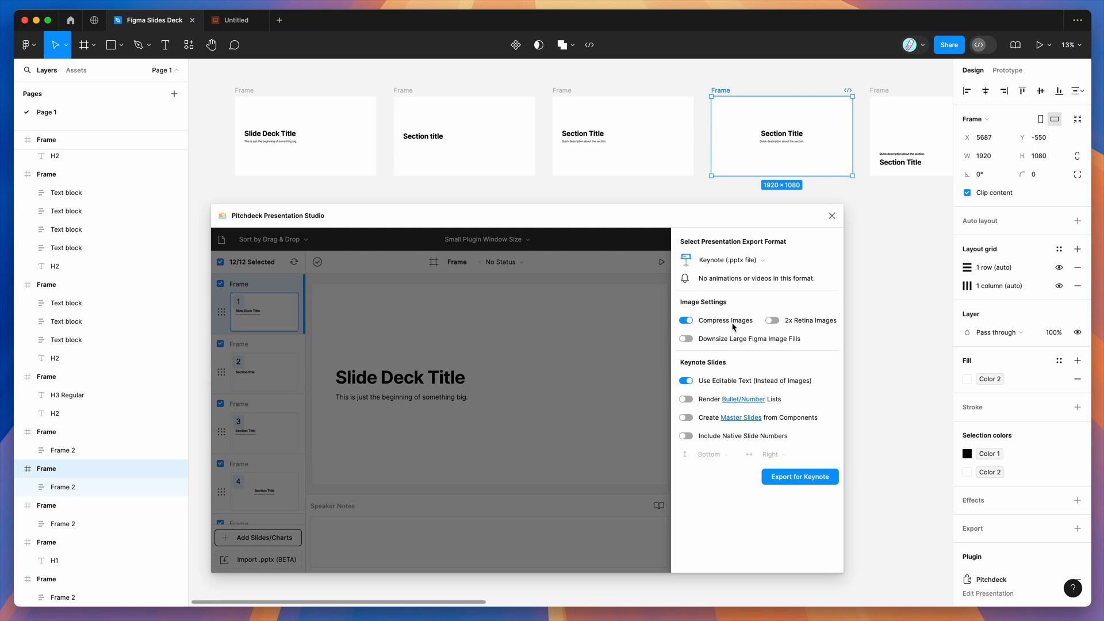
{"action": "left_click", "coordinate": [773, 320]}
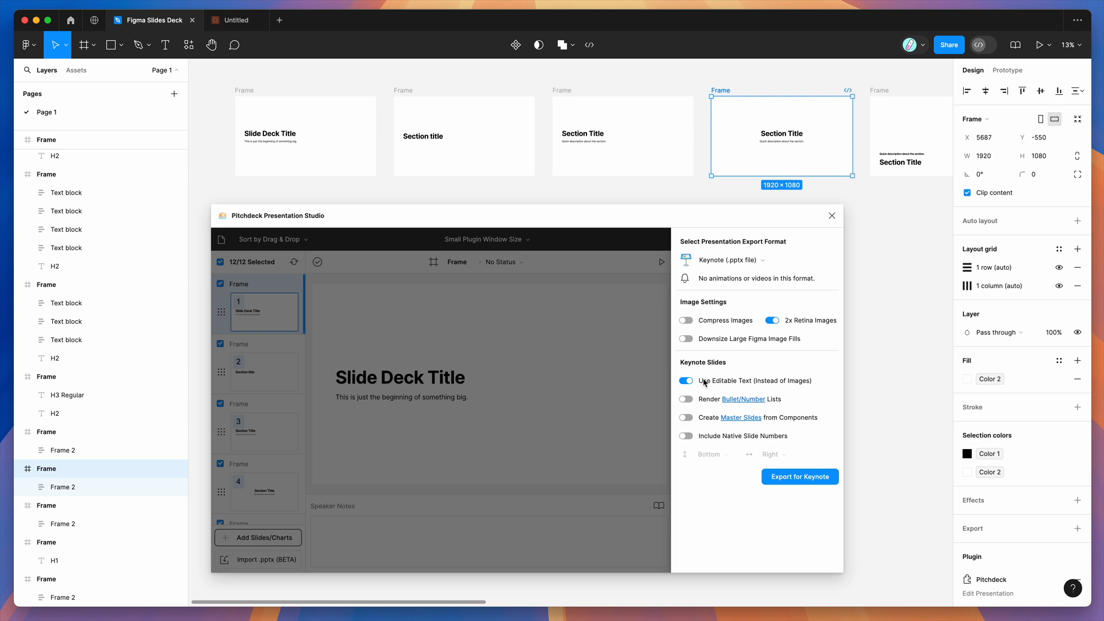
{"action": "mouse_move", "coordinate": [764, 384]}
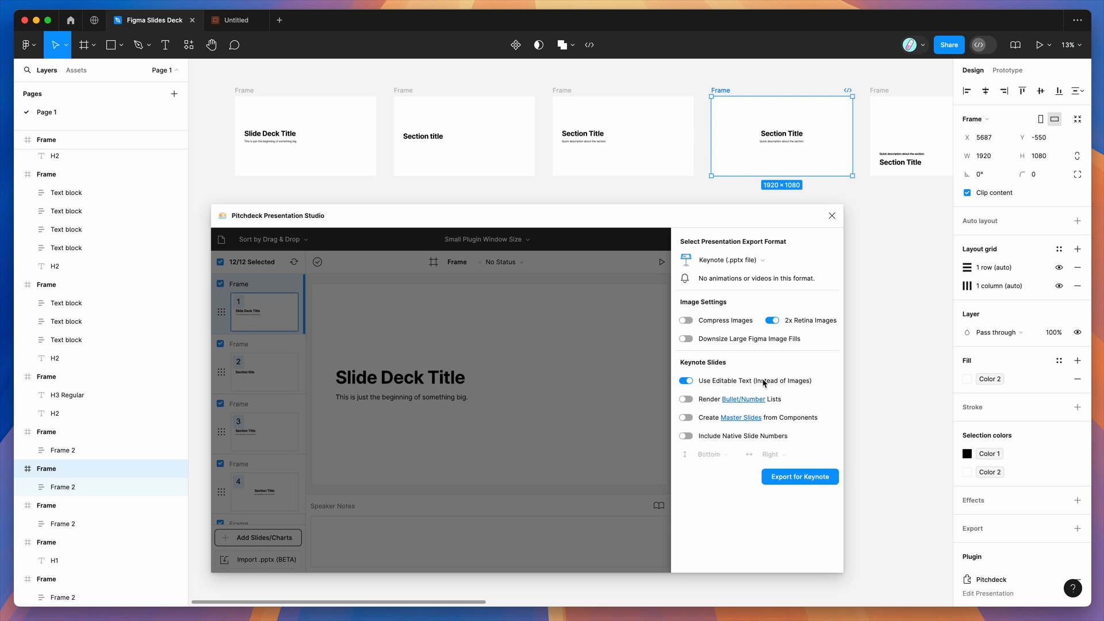
{"action": "mouse_move", "coordinate": [668, 339]}
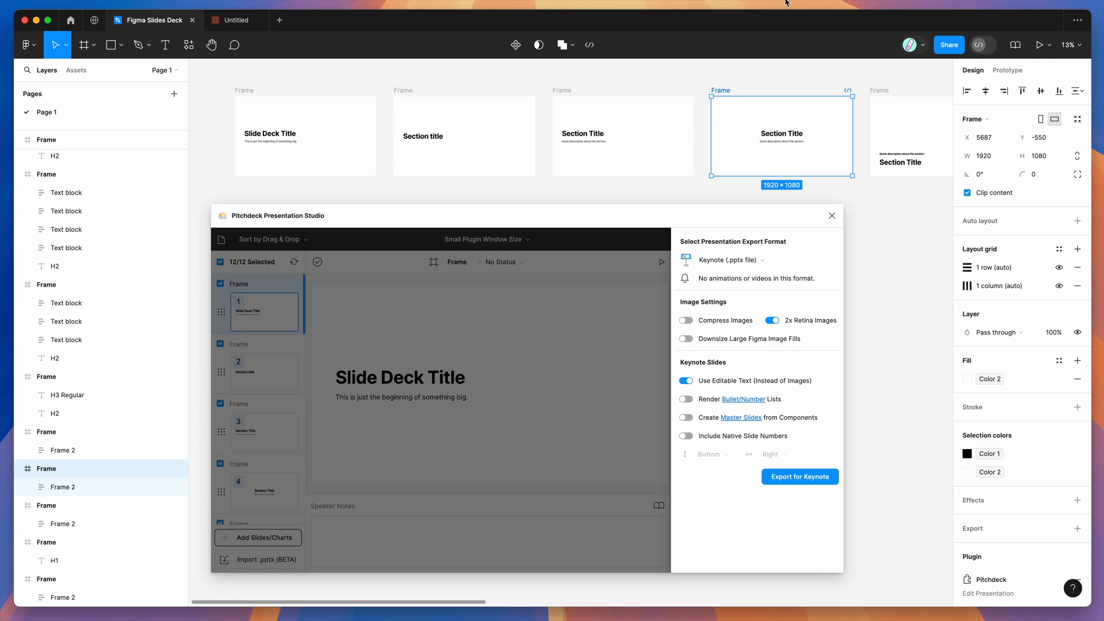
{"action": "mouse_move", "coordinate": [721, 498]}
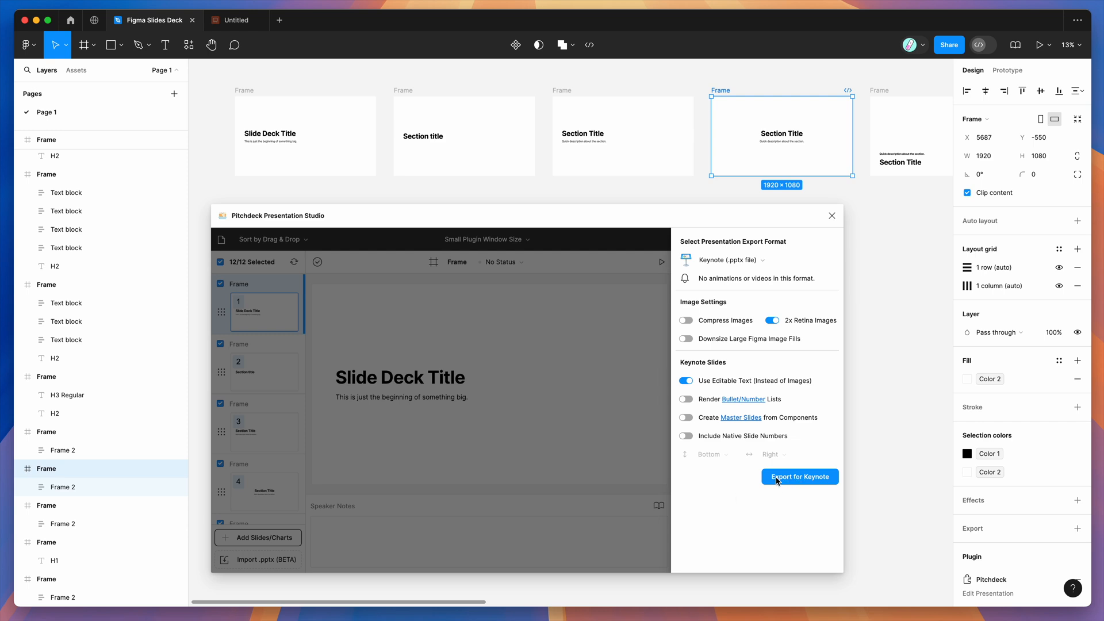
Step: Generate the Keynote .pptx and save it to the Desktop as Figma Slides Deck [Keynote]
{"action": "left_click", "coordinate": [800, 476]}
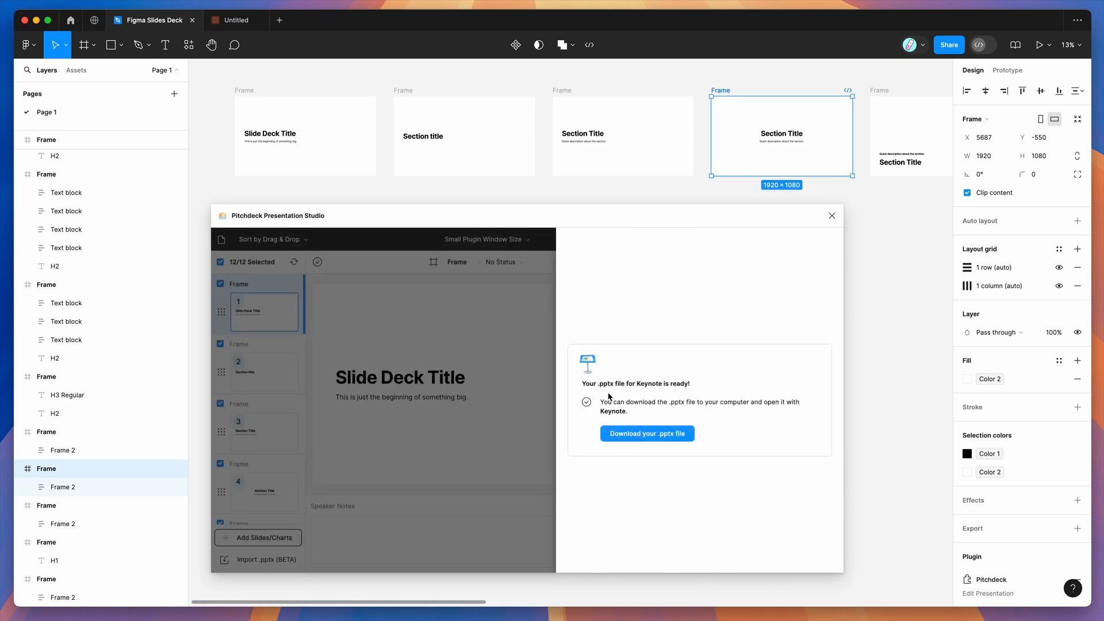
{"action": "mouse_move", "coordinate": [622, 389]}
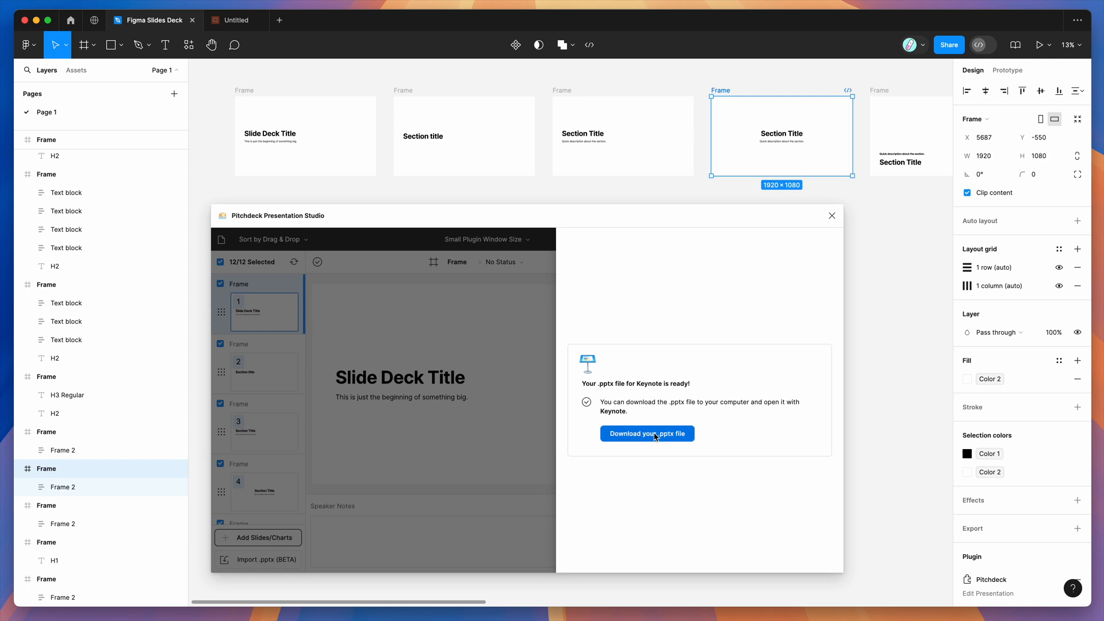
{"action": "left_click", "coordinate": [646, 433]}
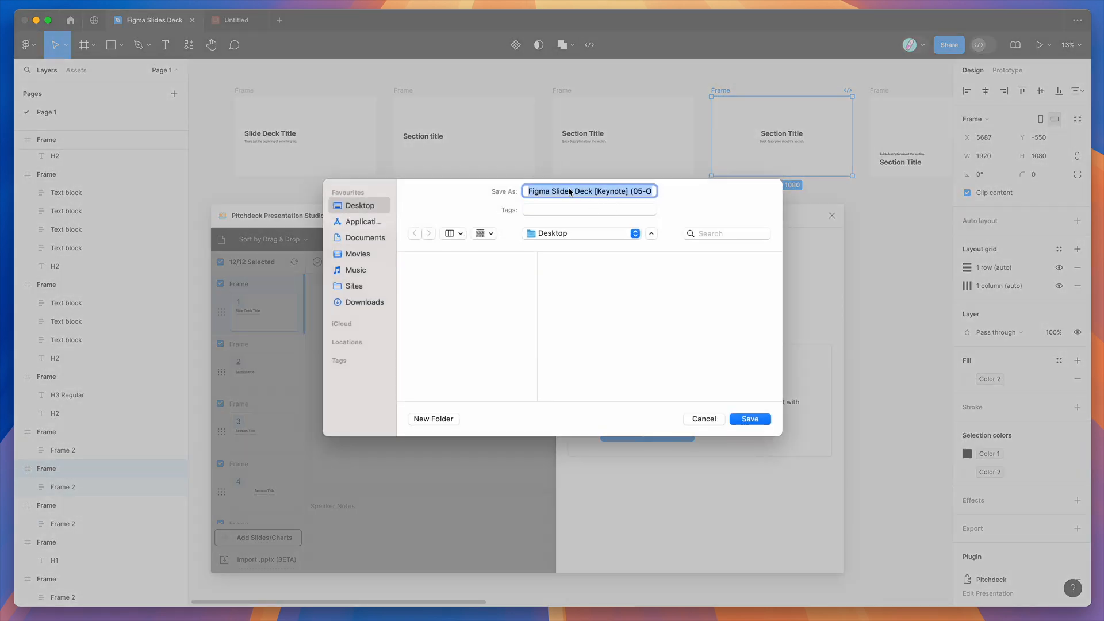
{"action": "mouse_move", "coordinate": [759, 373]}
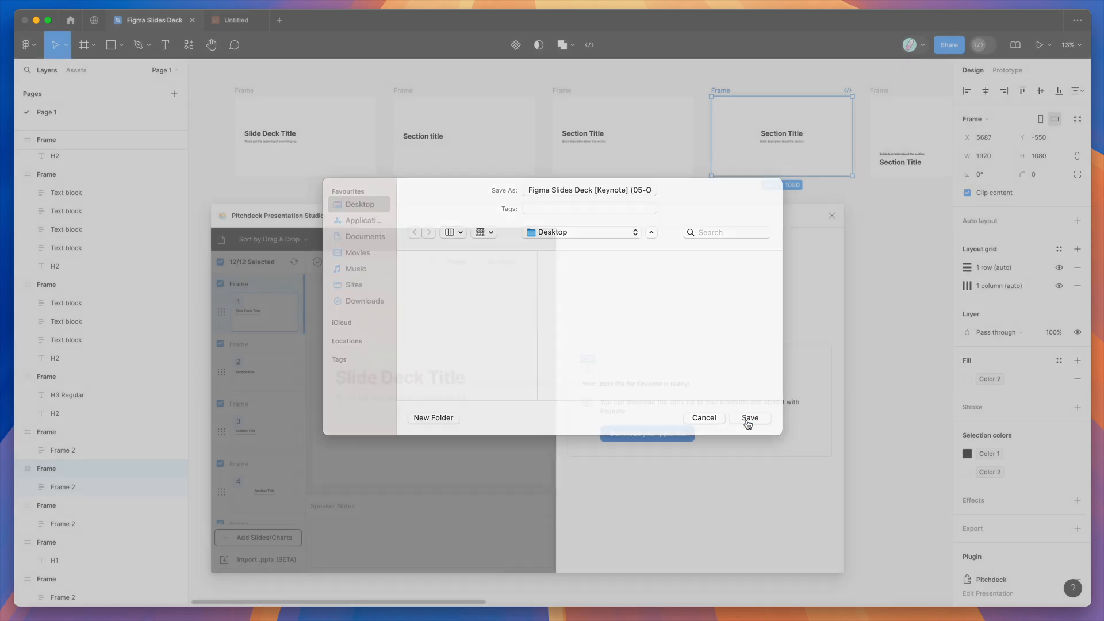
{"action": "left_click", "coordinate": [750, 418]}
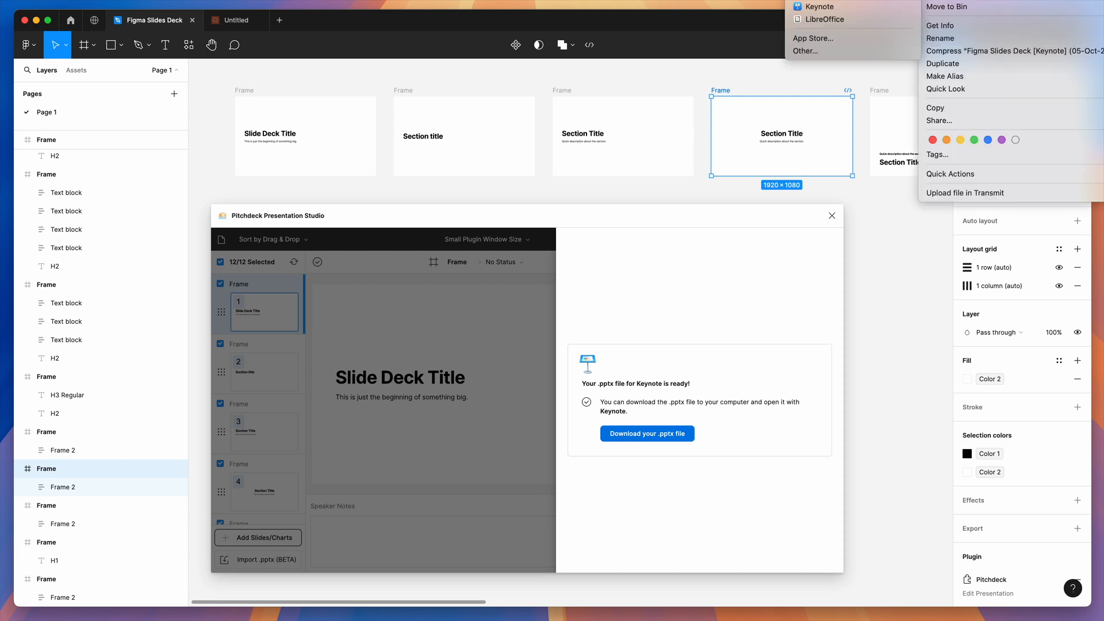
{"action": "mouse_move", "coordinate": [821, 6]}
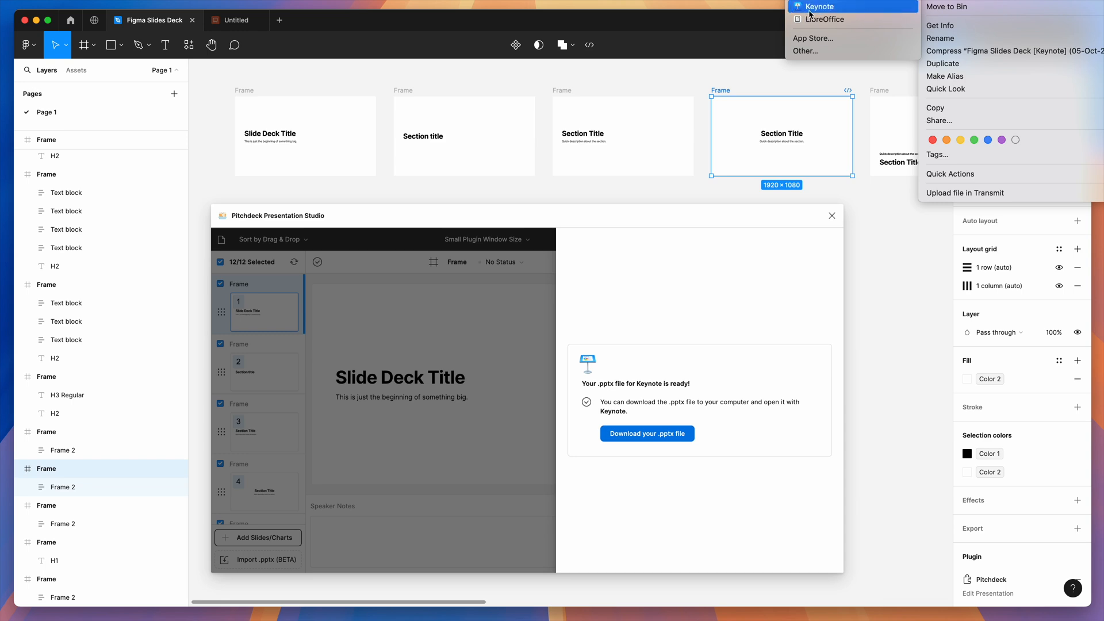
{"action": "mouse_move", "coordinate": [816, 10]}
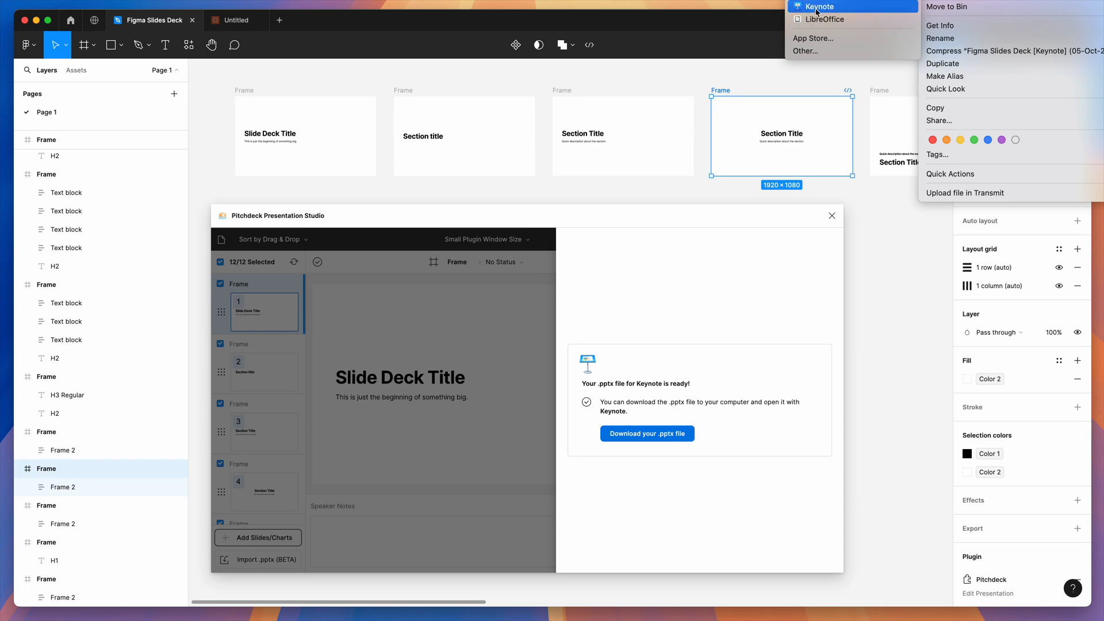
Step: Open the downloaded Figma Slides Deck [Keynote] .pptx in Keynote
{"action": "left_click", "coordinate": [817, 6]}
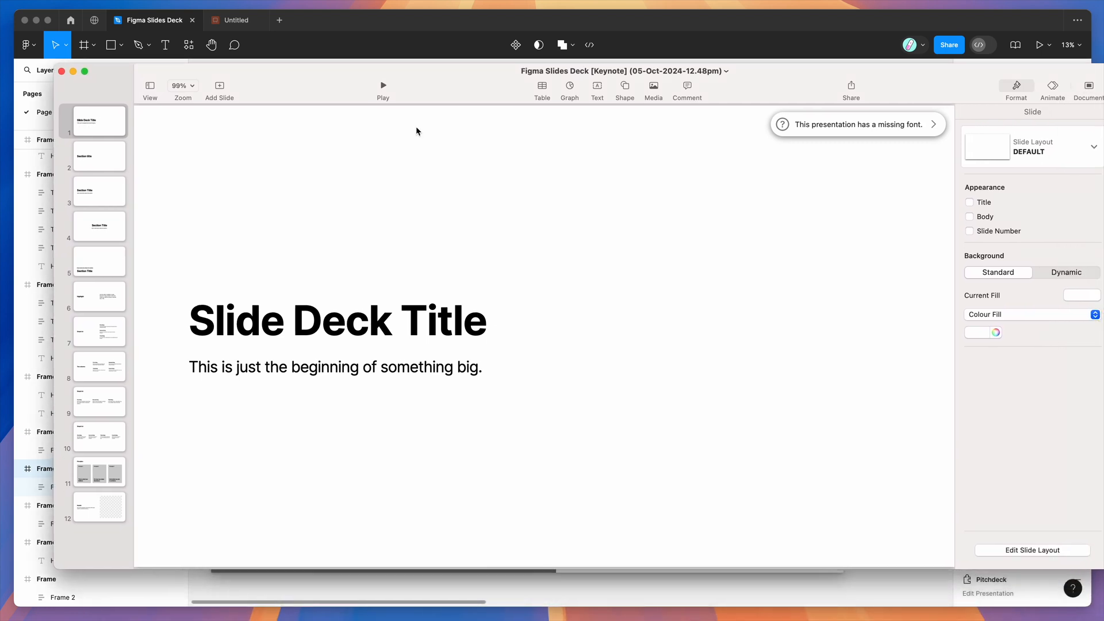
Step: View Keynote slides 2 and 3 (Section title), then bring the Figma deck forward
{"action": "left_click", "coordinate": [99, 157]}
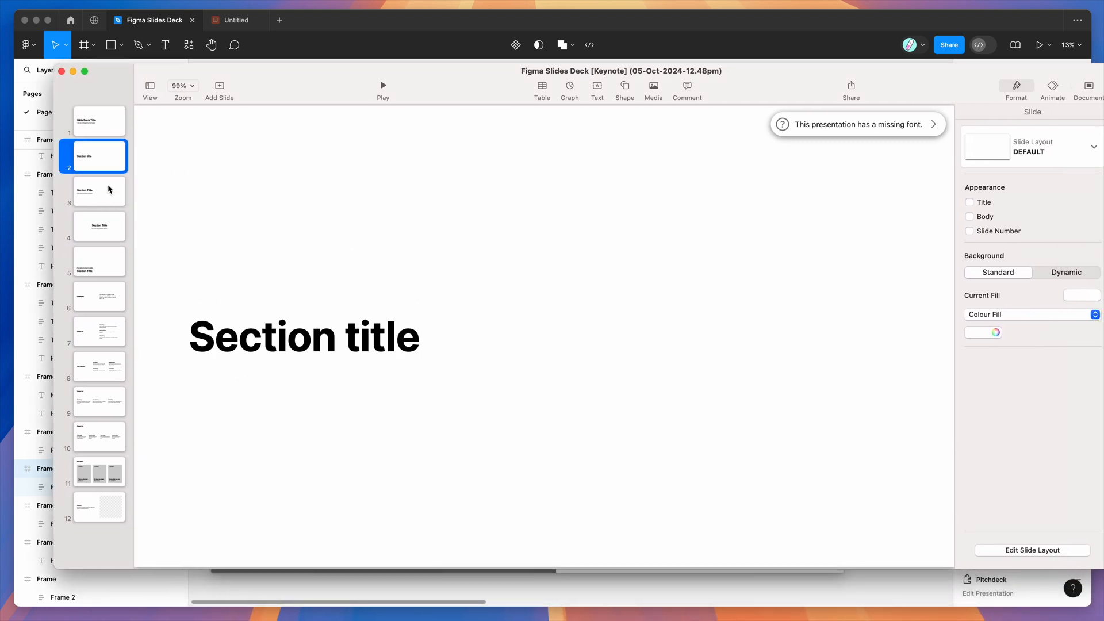
{"action": "left_click", "coordinate": [99, 191]}
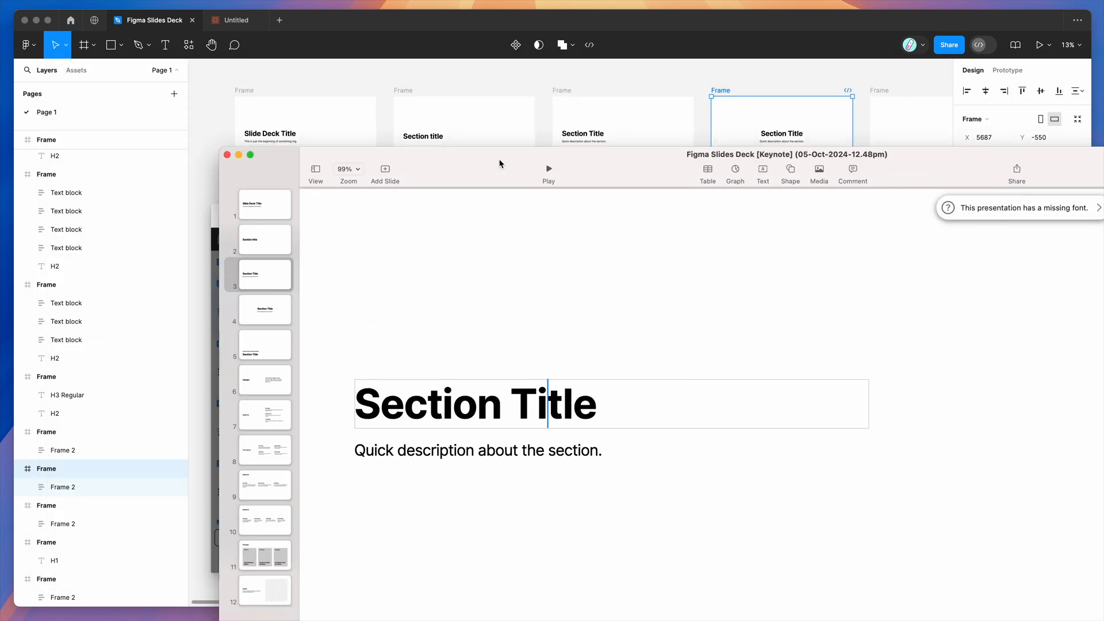
{"action": "left_click", "coordinate": [234, 19]}
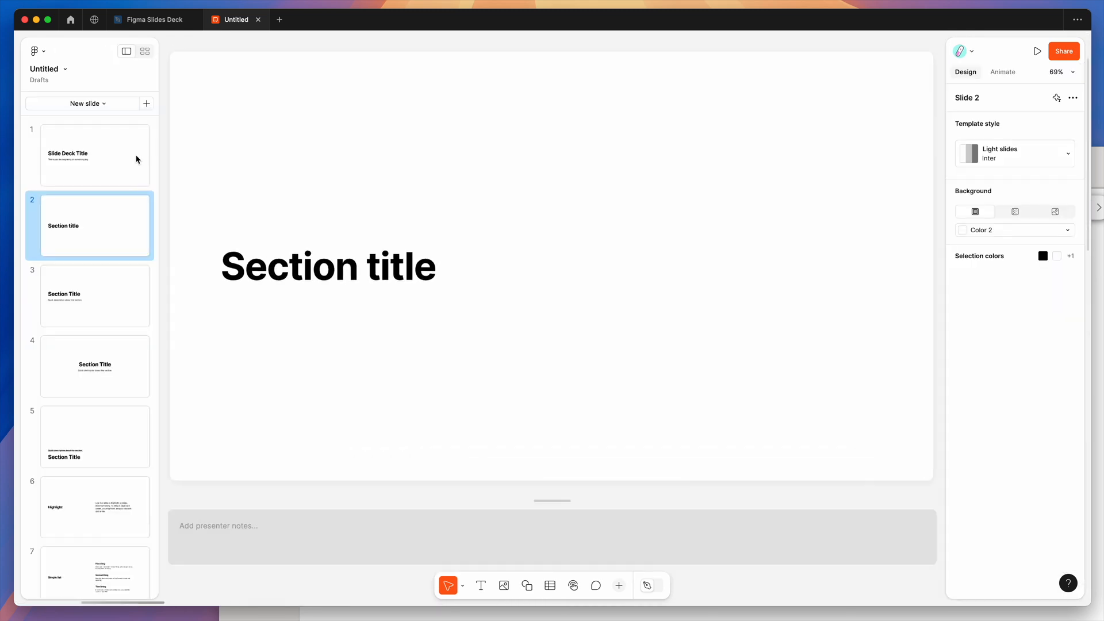
Step: Show original slides 3 and 5 (Section Title) to compare with the Keynote copy
{"action": "left_click", "coordinate": [95, 296]}
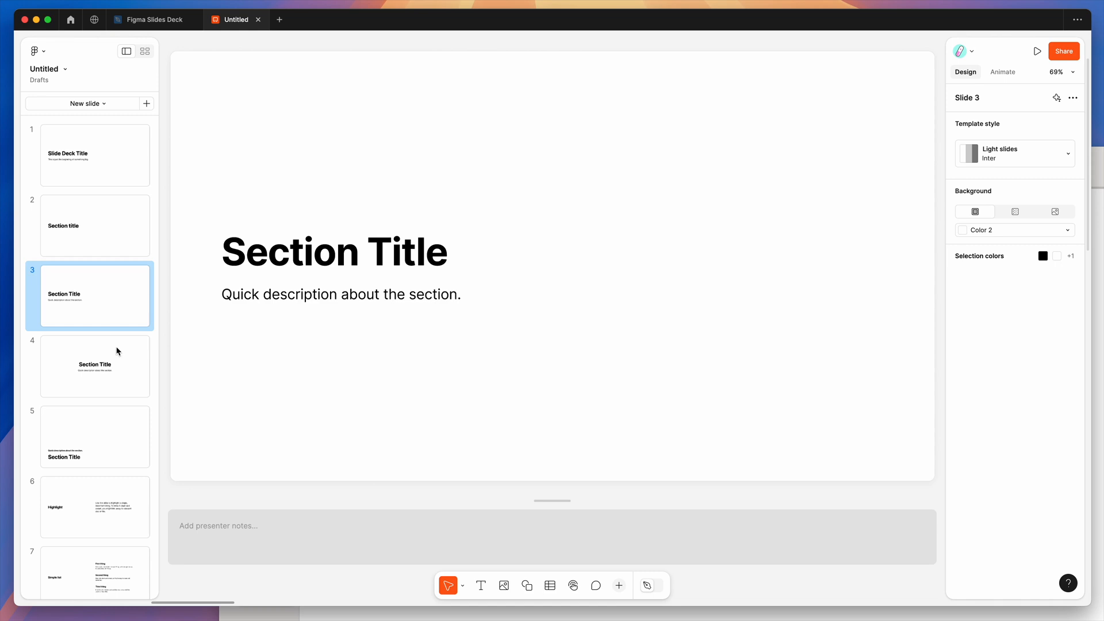
{"action": "left_click", "coordinate": [94, 437]}
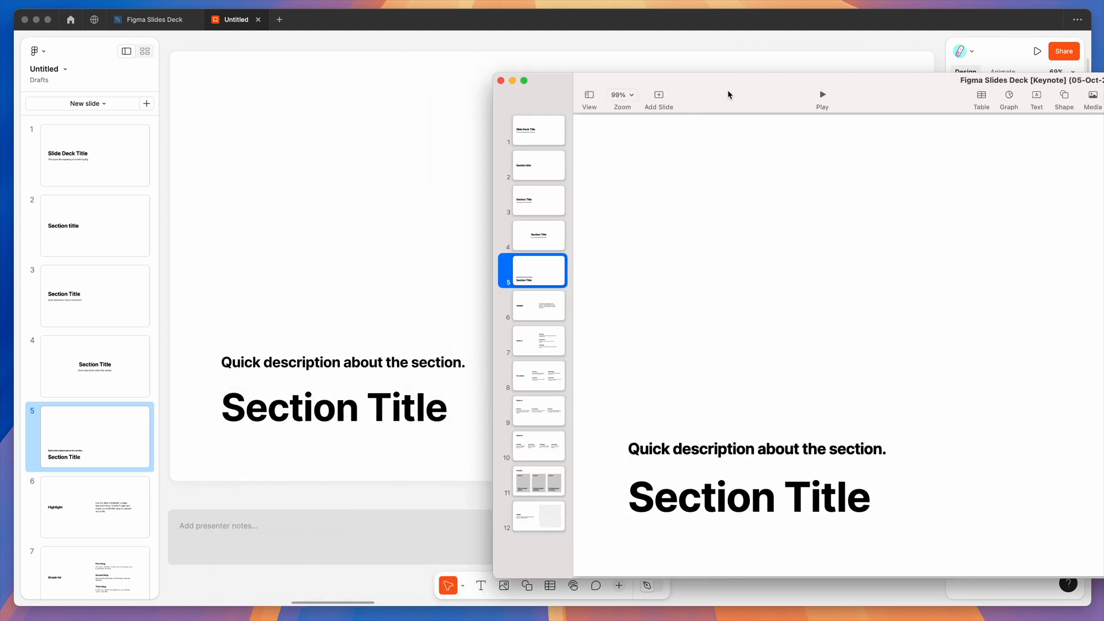
Step: Confirm the Section Title heading and description text are selectable, then view the Simple list slide
{"action": "double_click", "coordinate": [418, 498]}
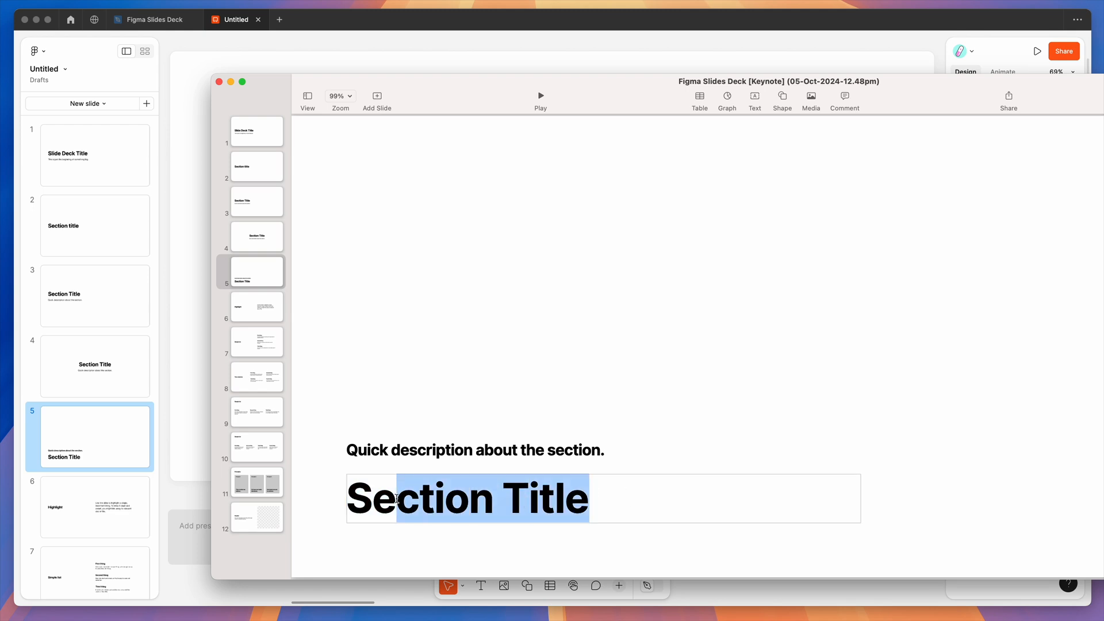
{"action": "left_click", "coordinate": [475, 451]}
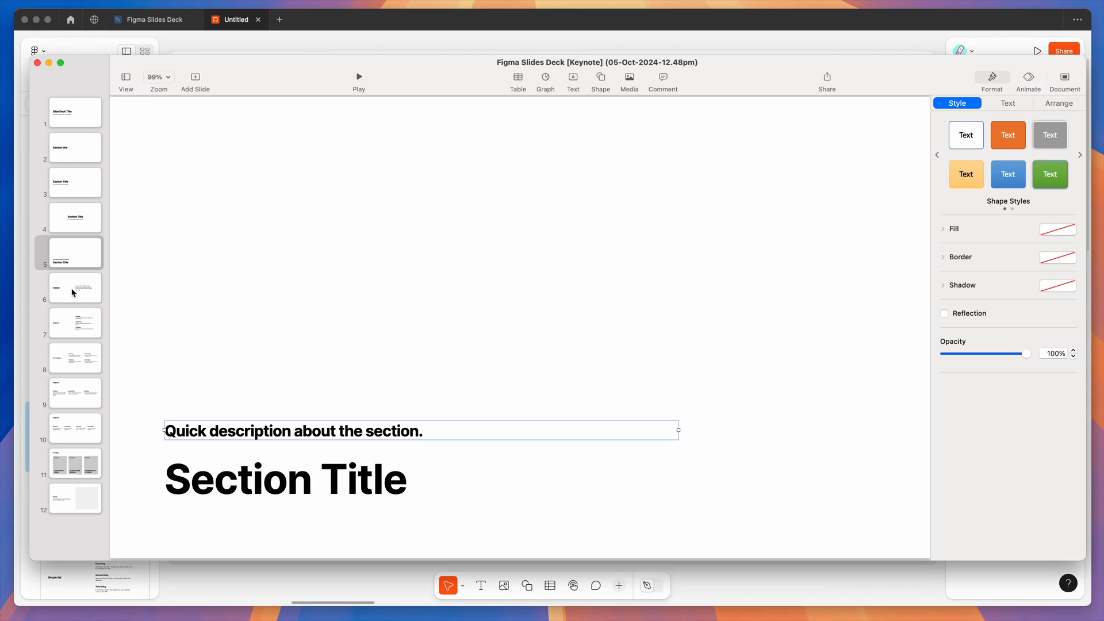
{"action": "left_click", "coordinate": [74, 322]}
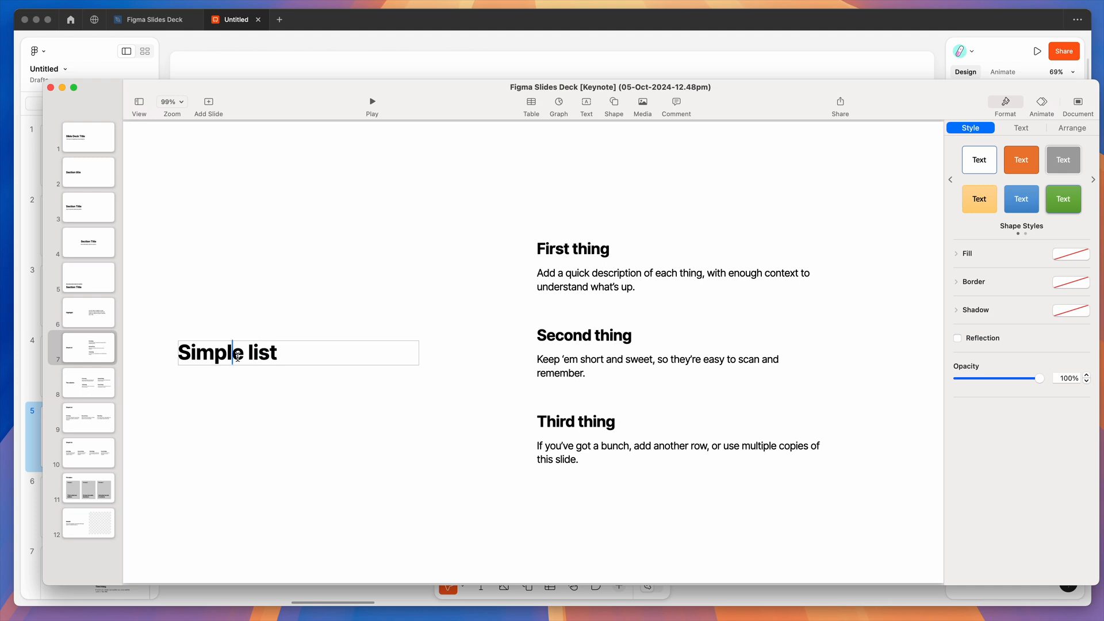
{"action": "key", "text": "Backspace"}
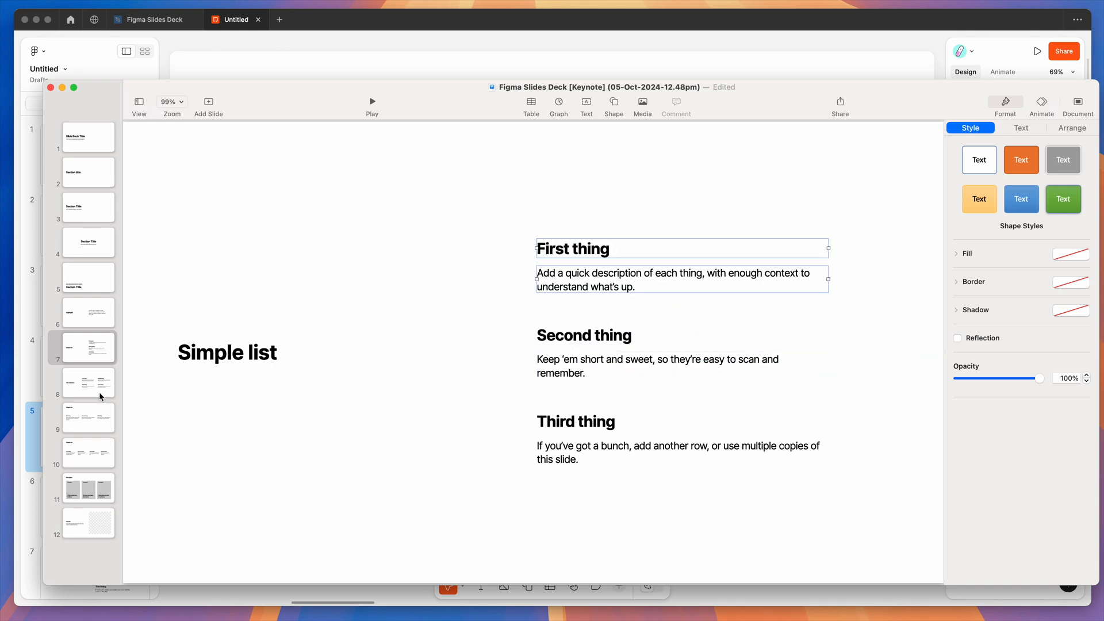
Step: Check the four-column Simple list and Principles slides, resizing the Principle 1 placeholder box
{"action": "left_click", "coordinate": [89, 453]}
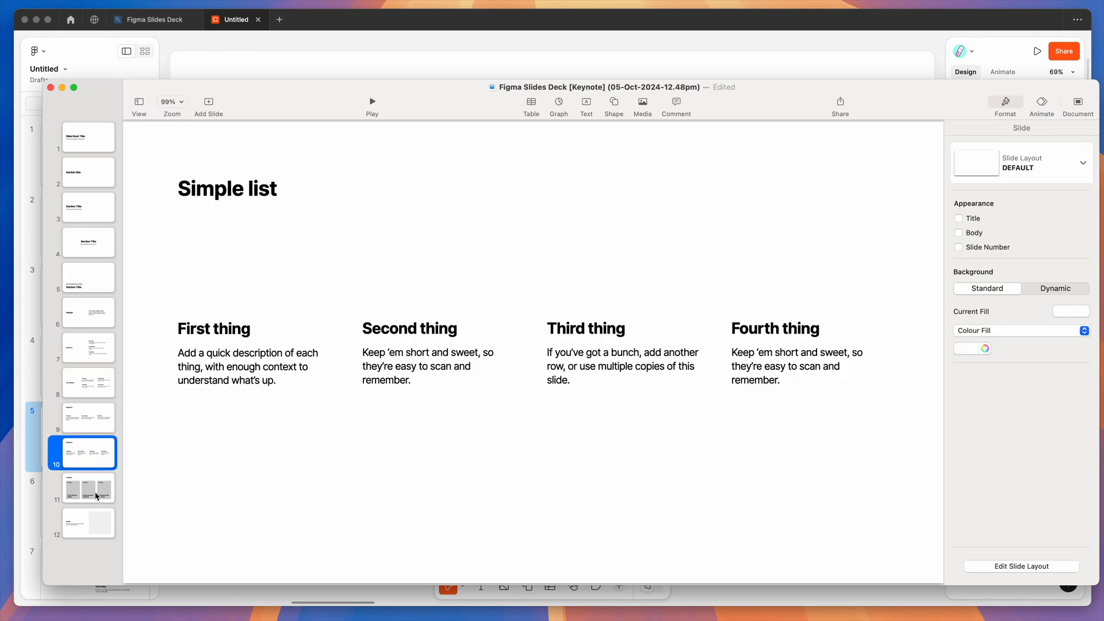
{"action": "left_click", "coordinate": [88, 488]}
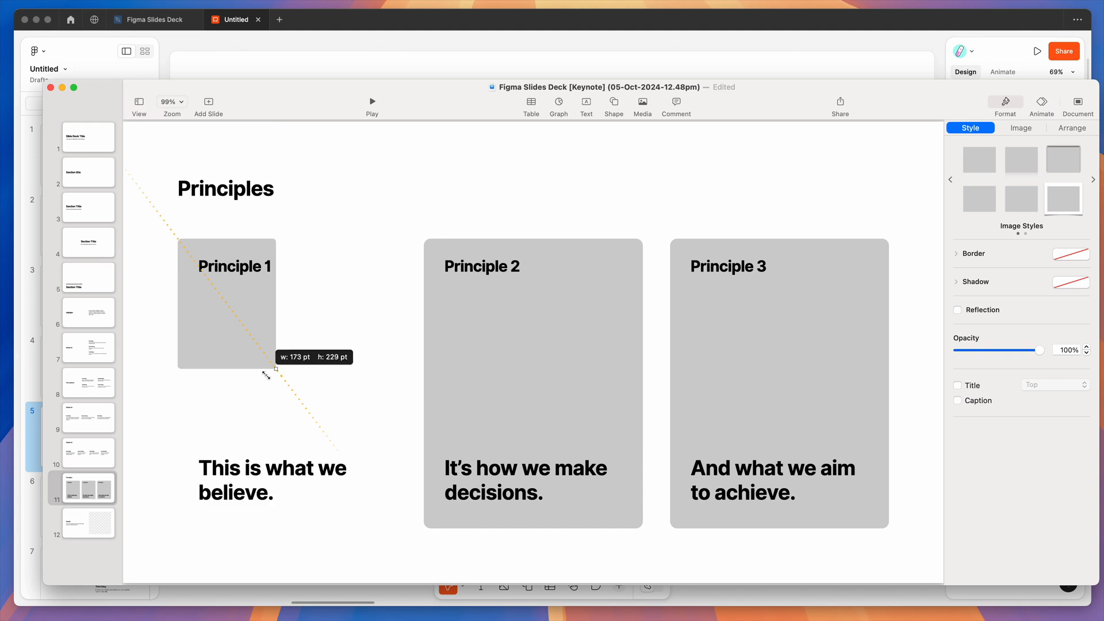
{"action": "left_click_drag", "start_coordinate": [276, 369], "coordinate": [401, 534]}
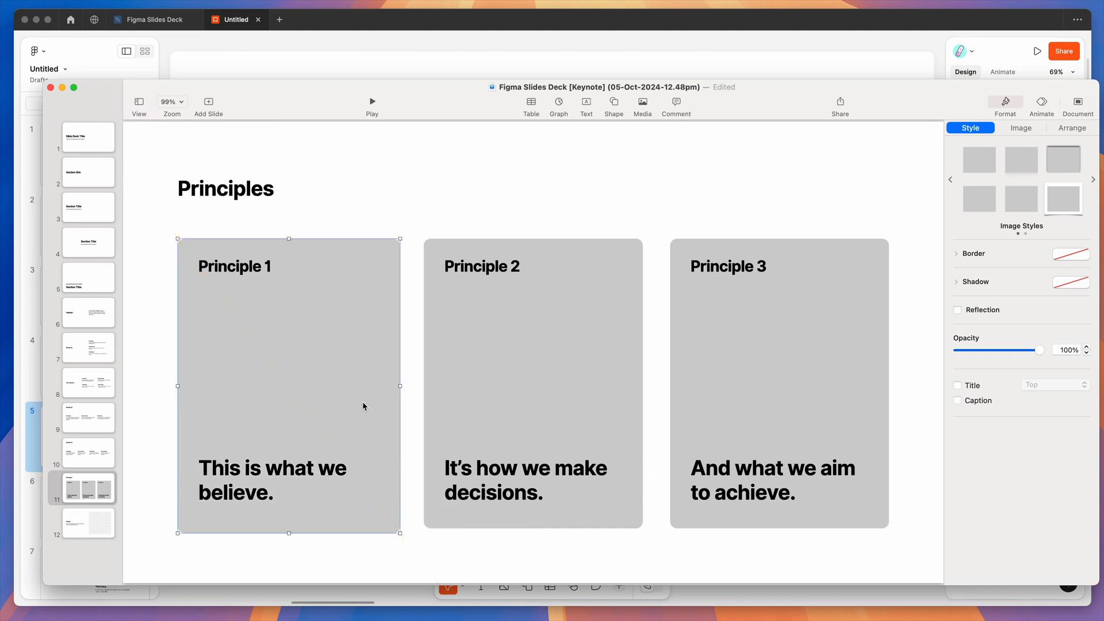
{"action": "mouse_move", "coordinate": [329, 265]}
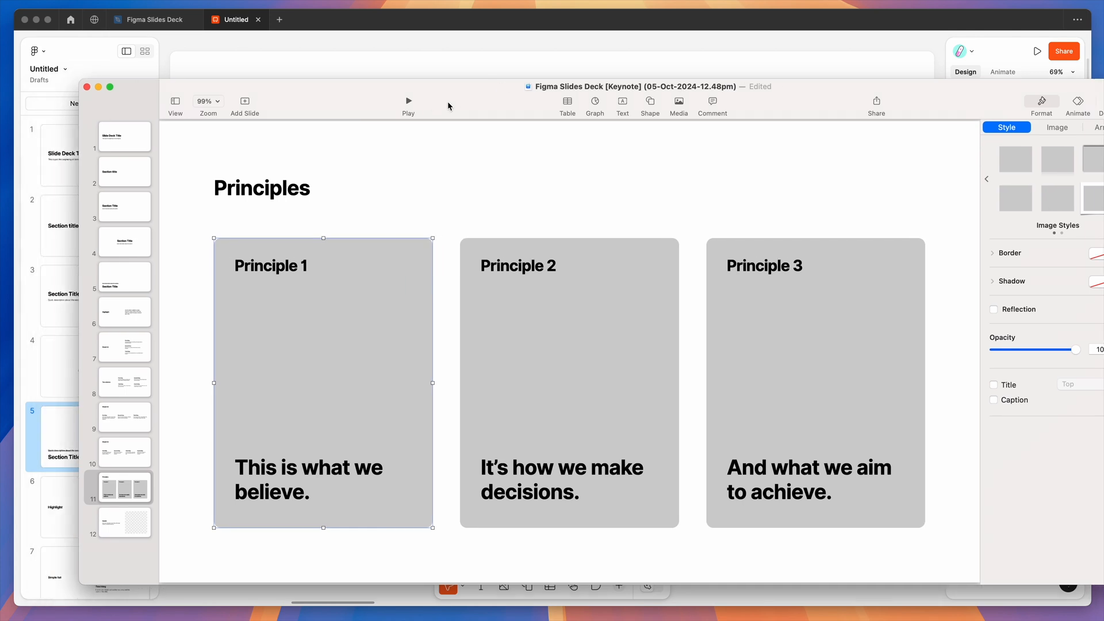
{"action": "left_click", "coordinate": [124, 522]}
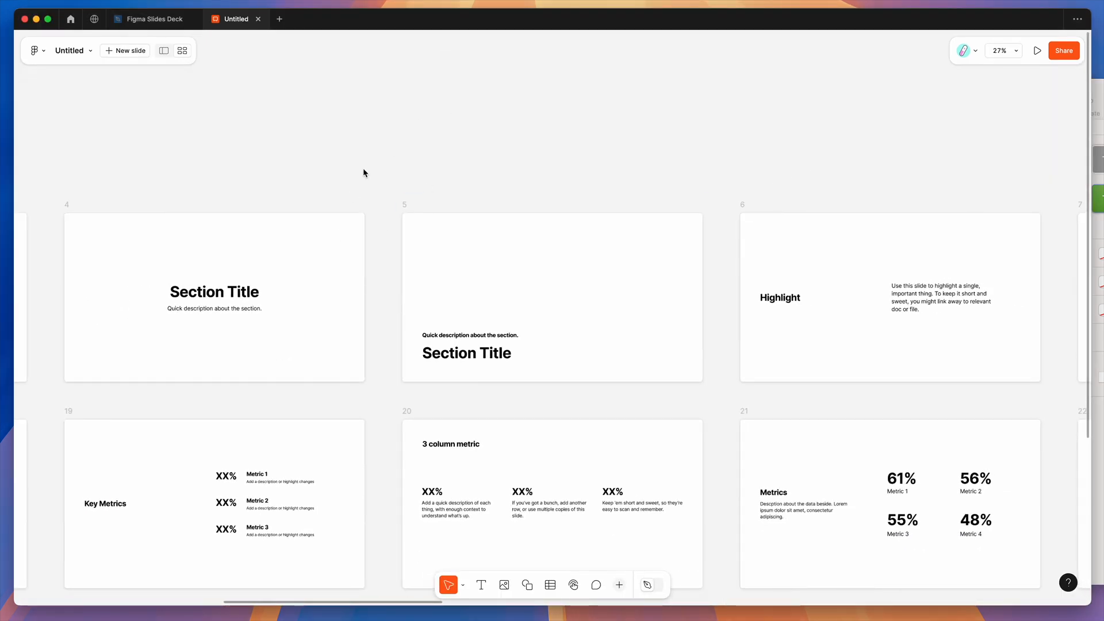
Step: Scroll the Figma Slides grid overview, then bring Keynote back to the front
{"action": "scroll", "scroll_direction": "down", "scroll_amount": 3}
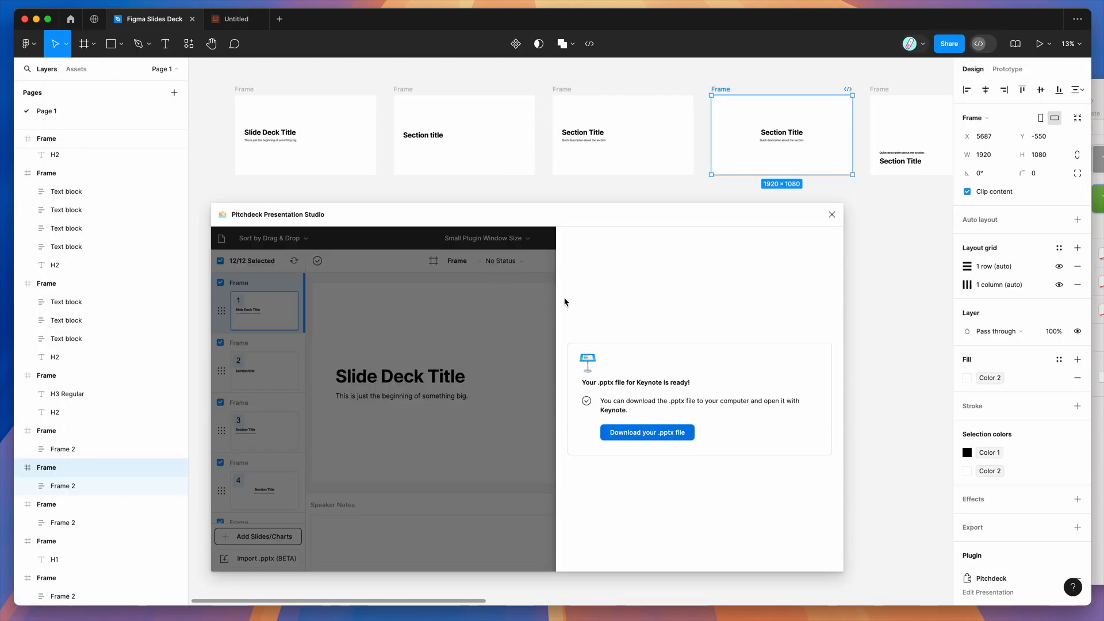
{"action": "mouse_move", "coordinate": [632, 389]}
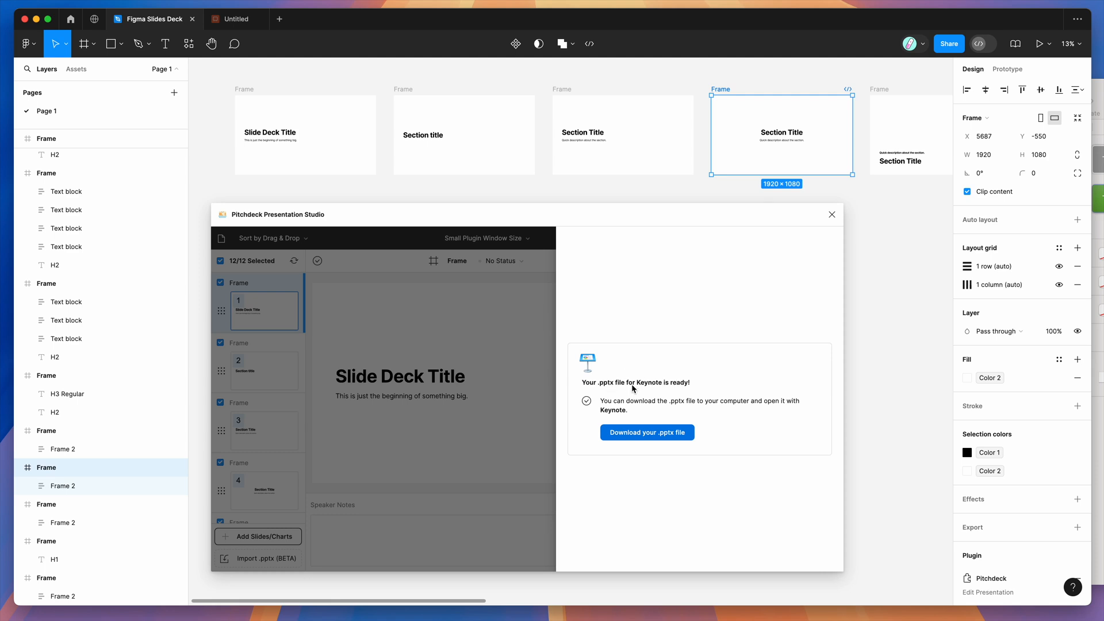
{"action": "left_click", "coordinate": [647, 432]}
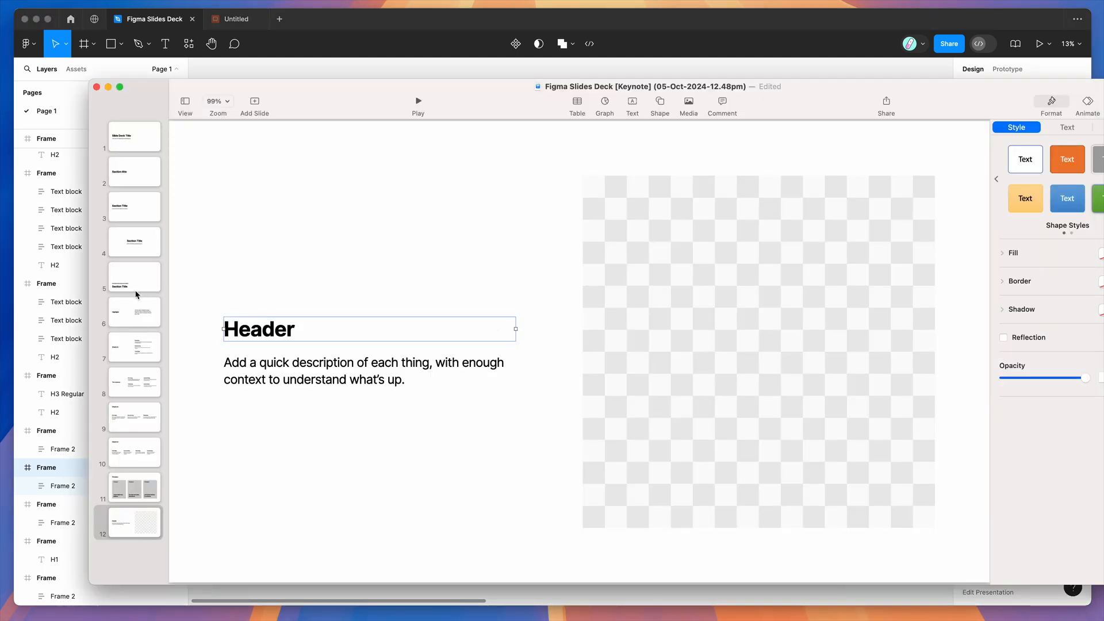
Step: Show the third Section Title slide, then return to the first Slide Deck Title slide
{"action": "left_click", "coordinate": [134, 207]}
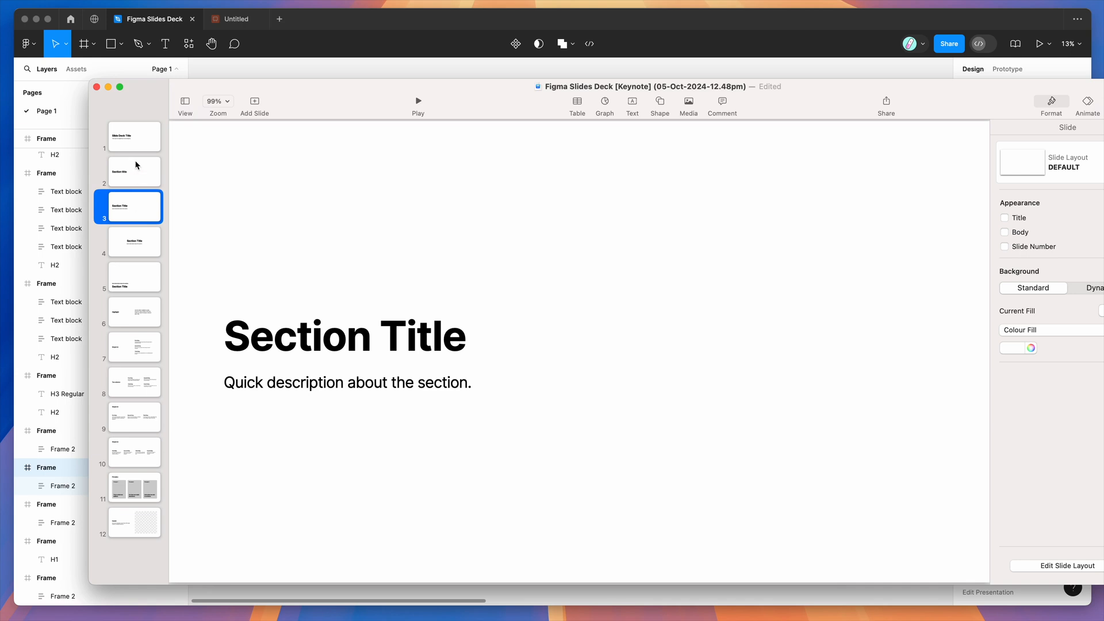
{"action": "left_click", "coordinate": [134, 136]}
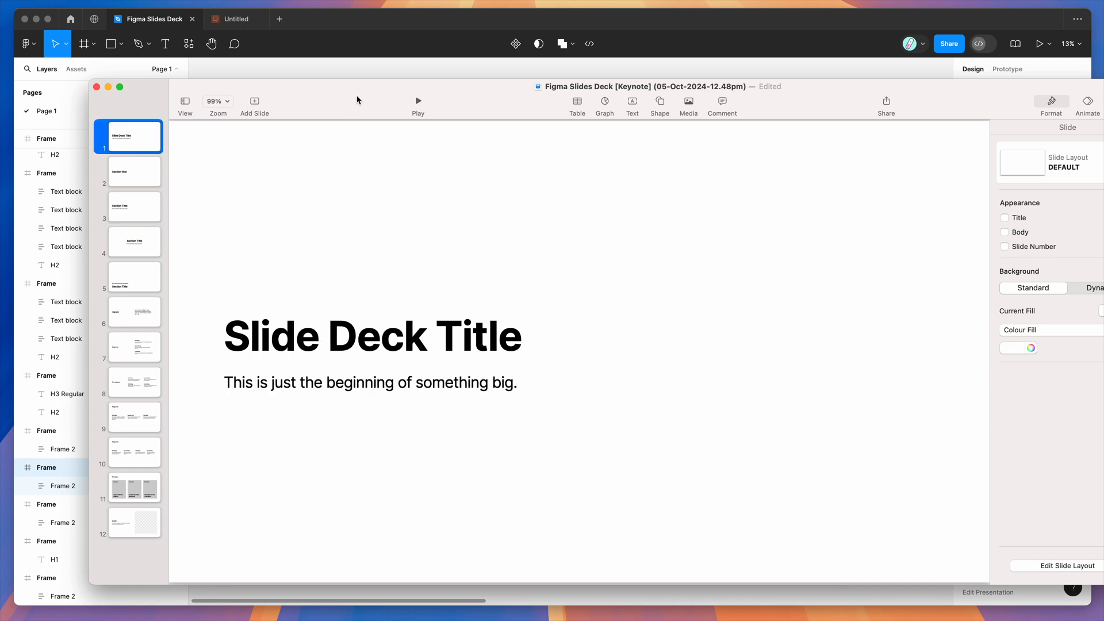